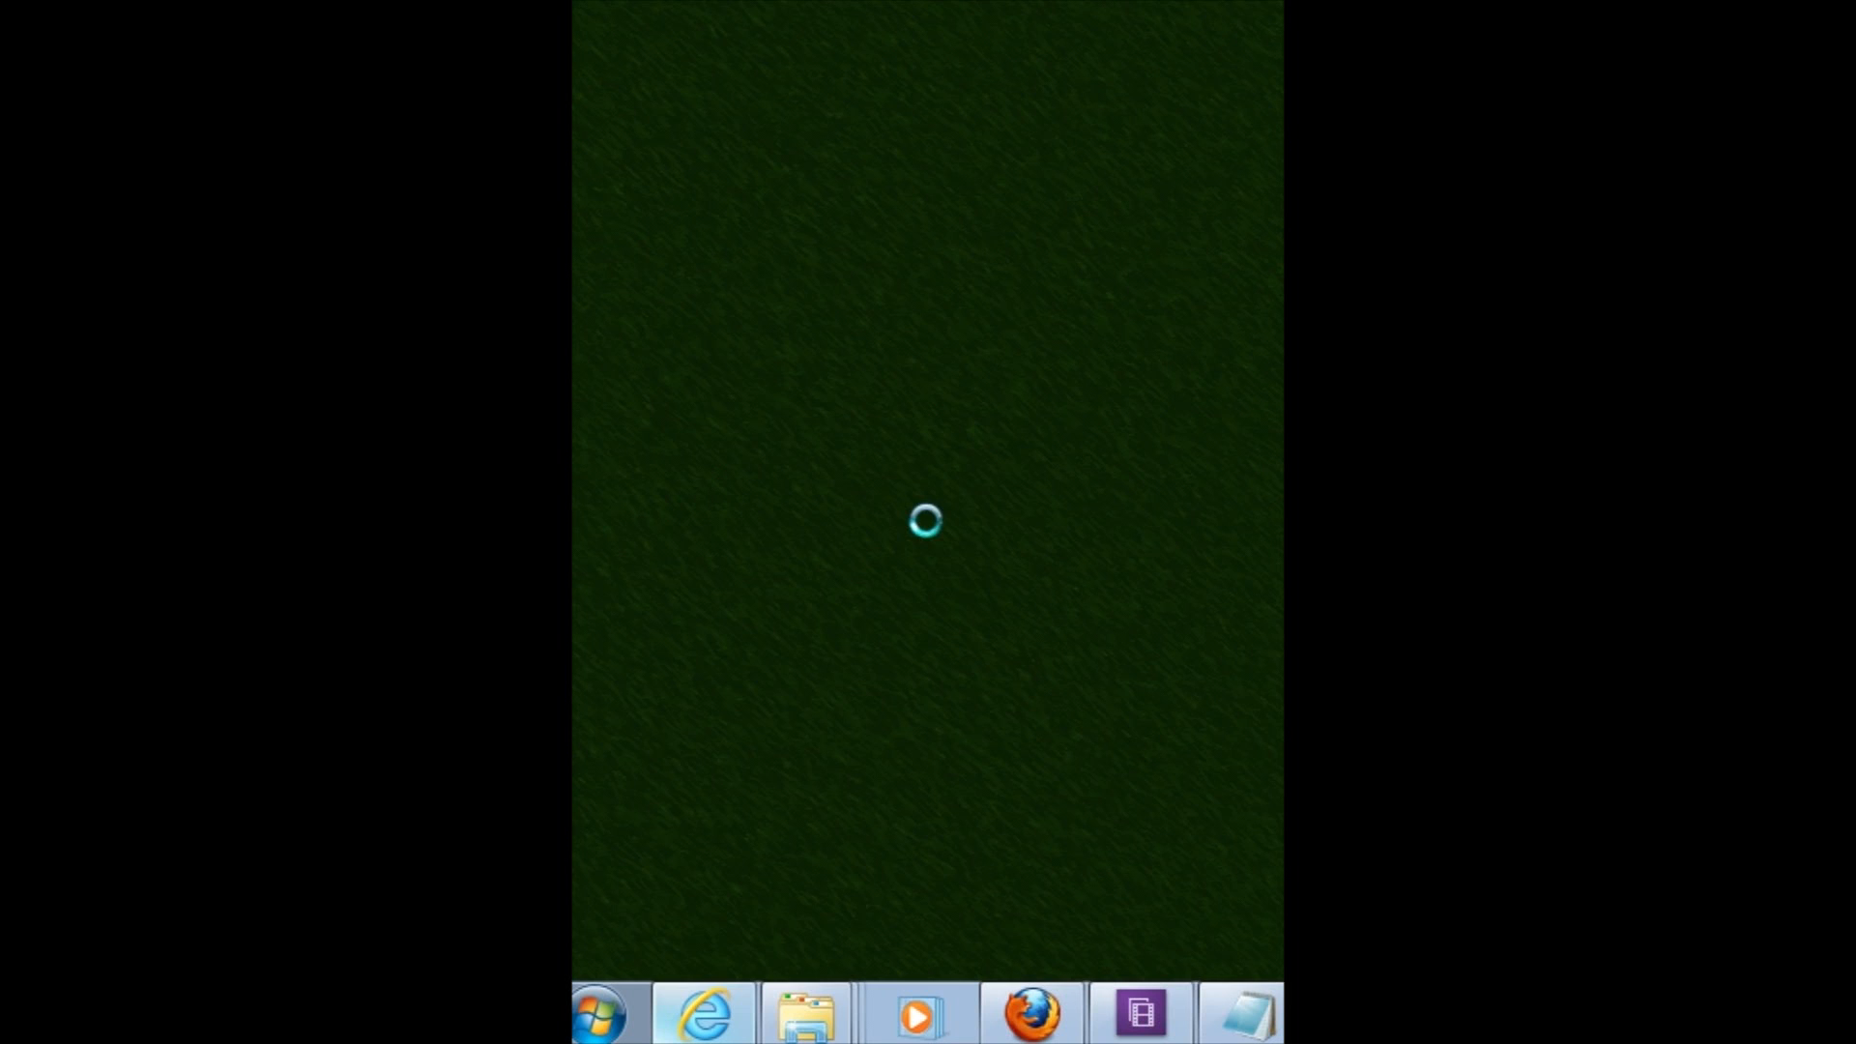
- Launch Computer Management via Manage on the Start Menu's Computer entry
click(604, 1013)
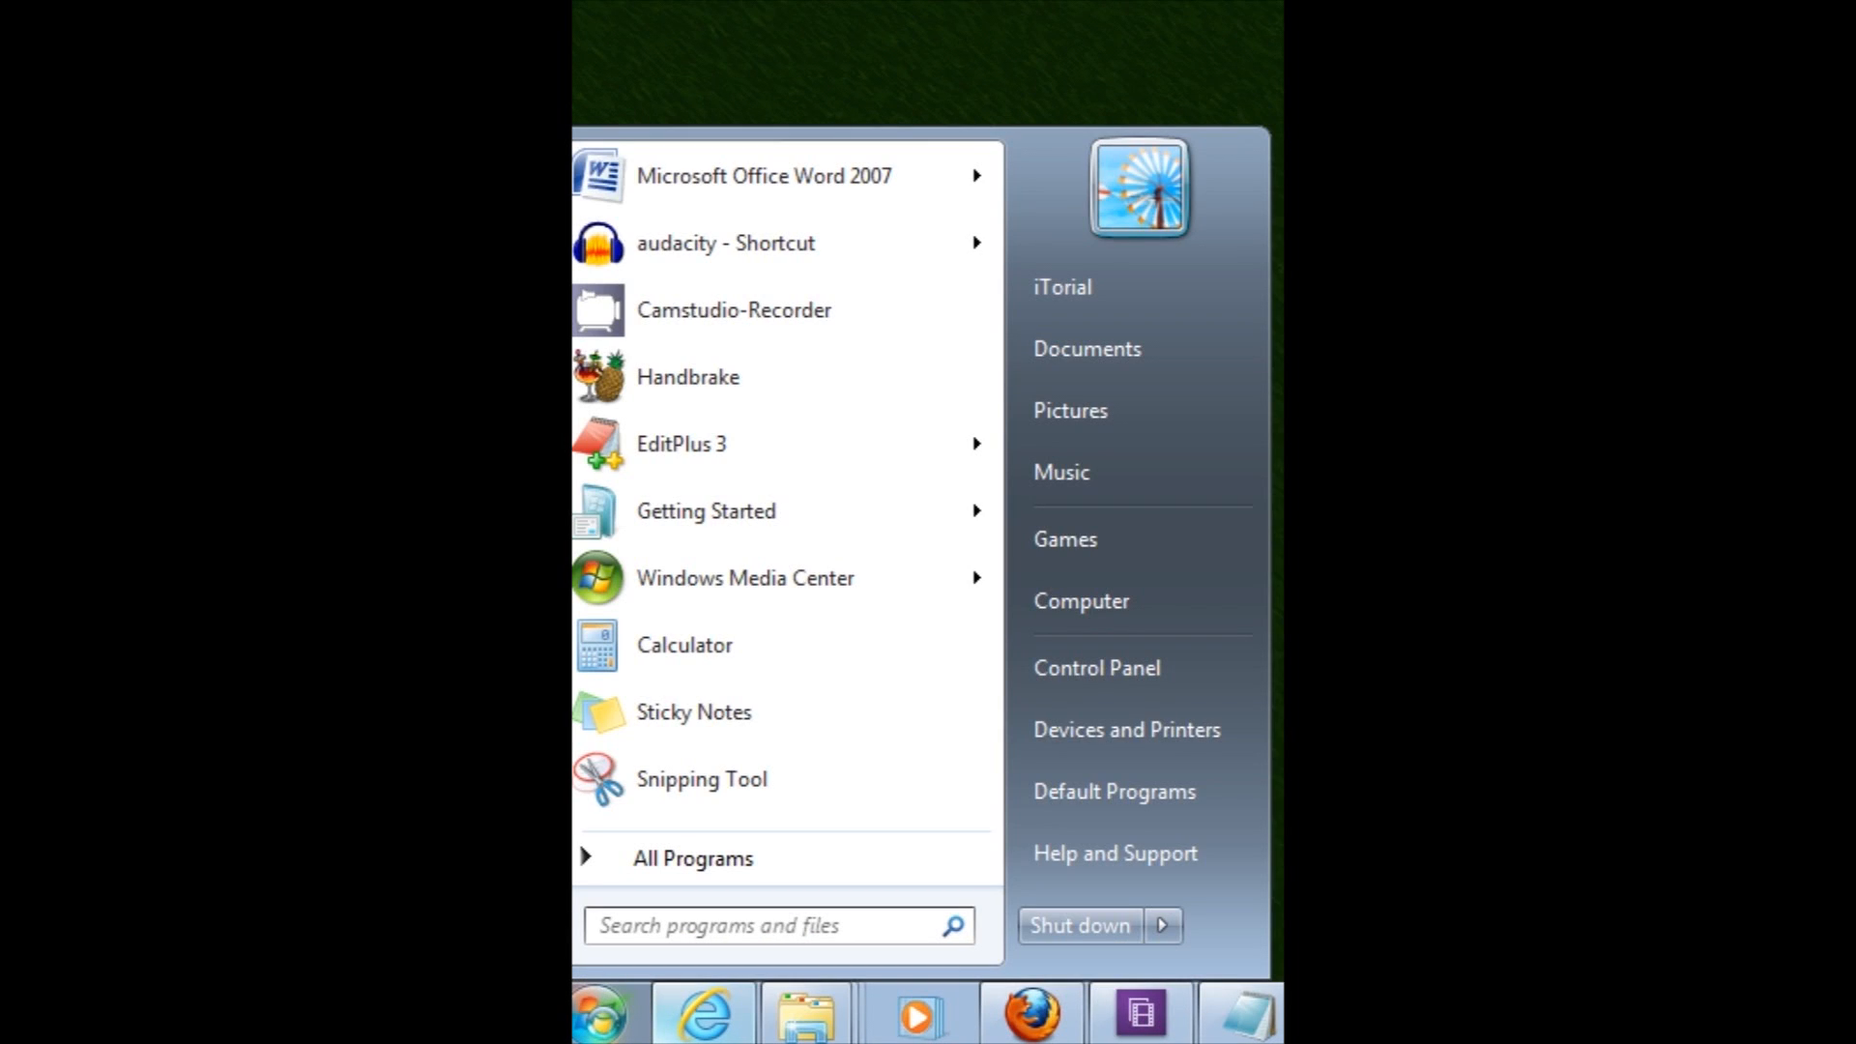
click(776, 926)
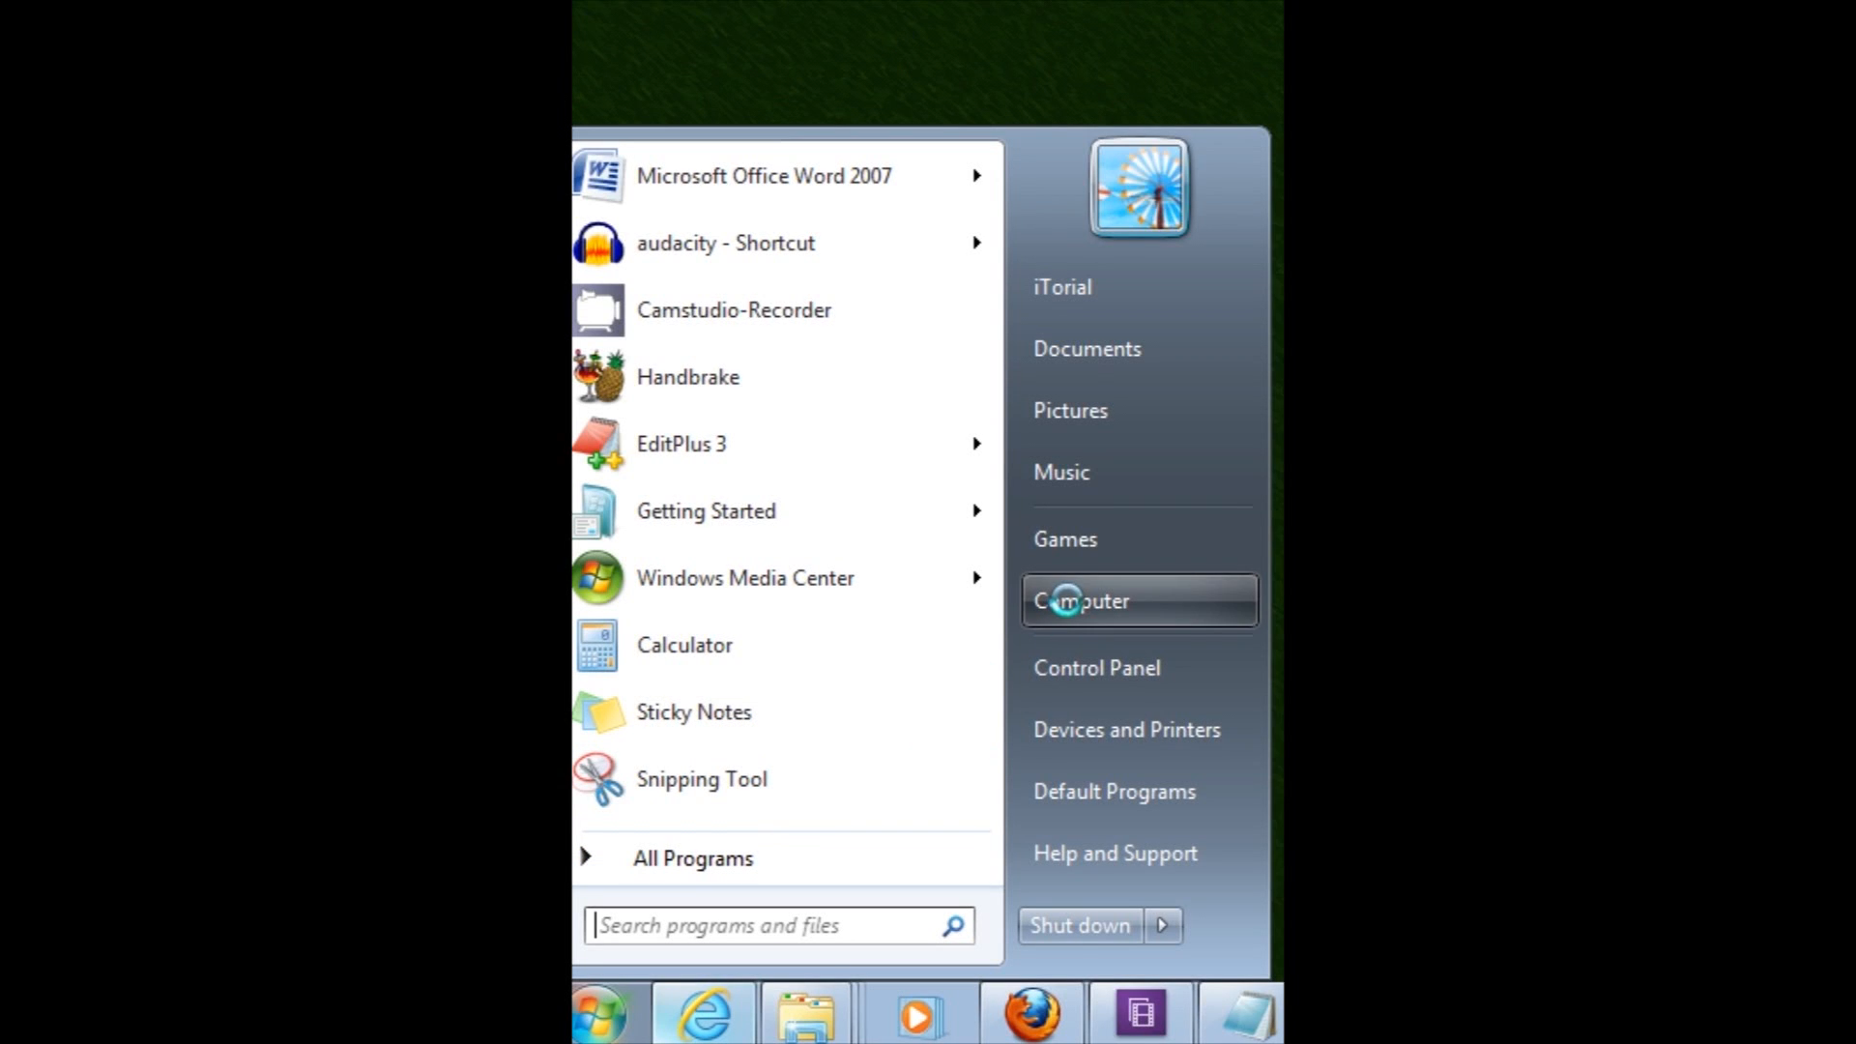
right_click(1079, 601)
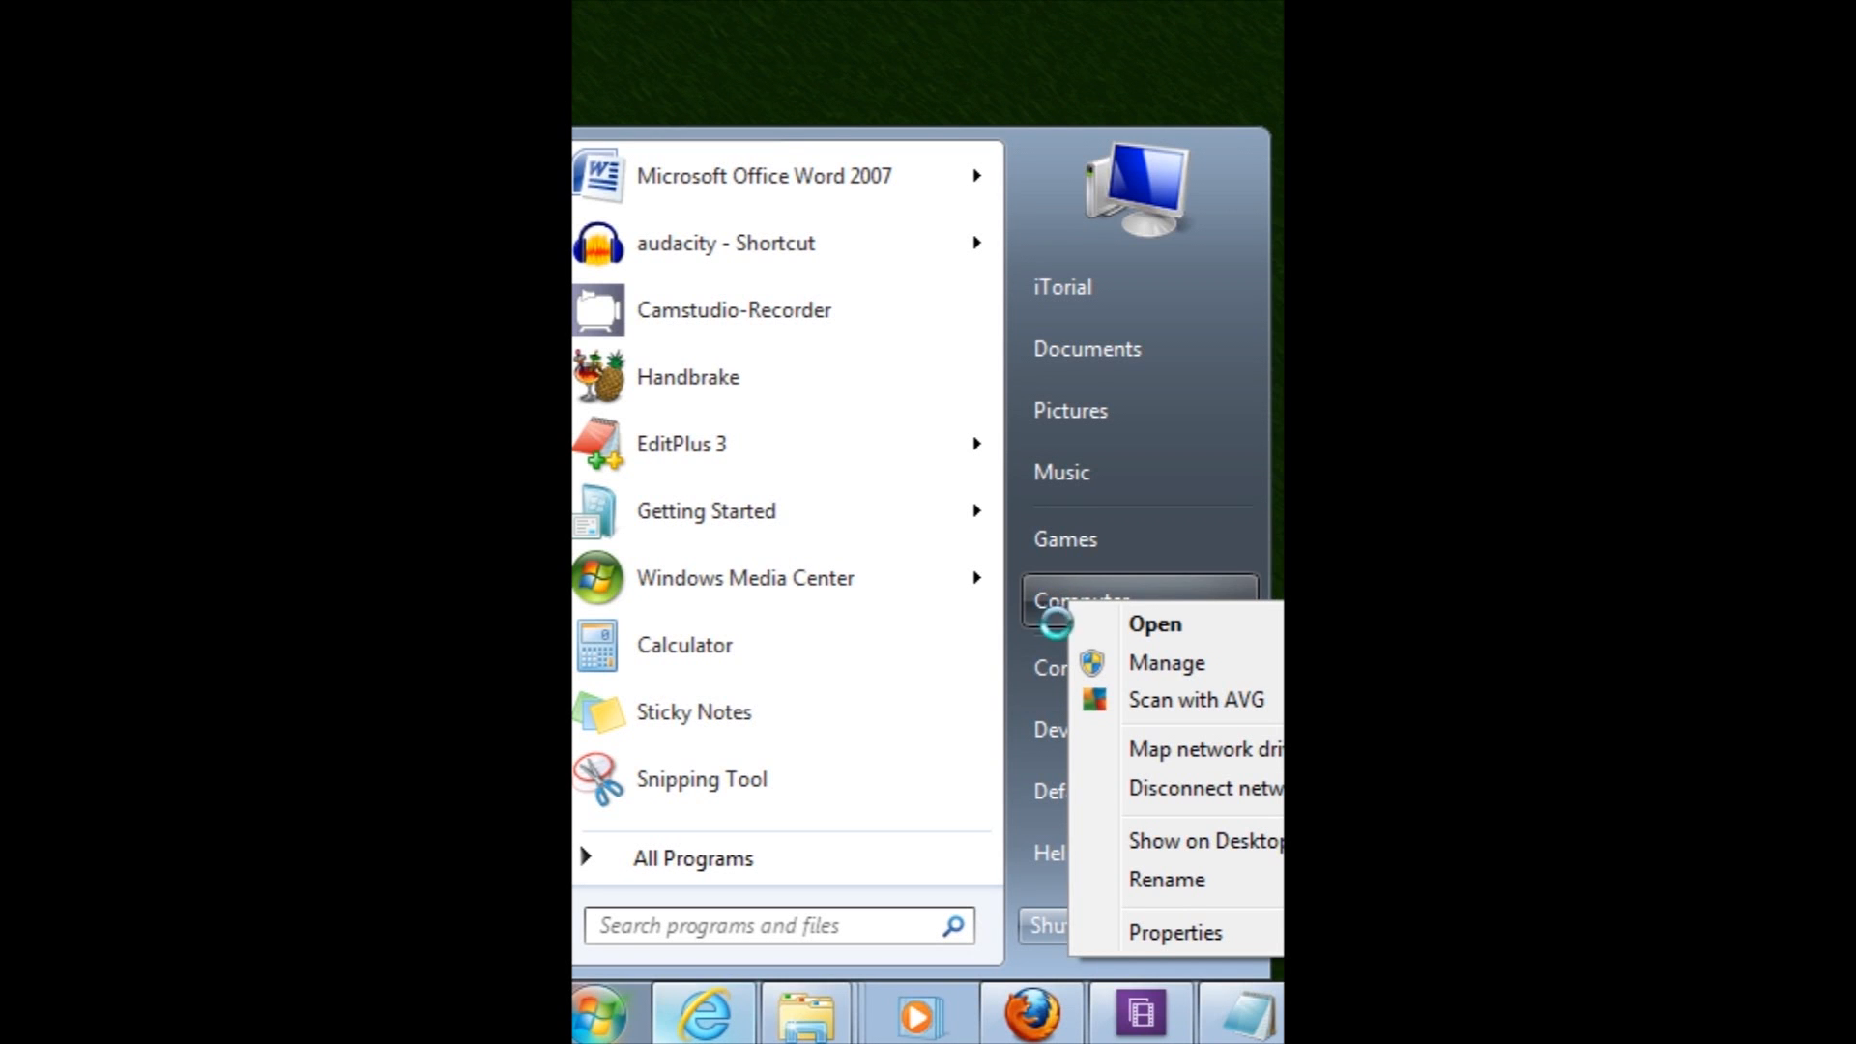
click(1165, 661)
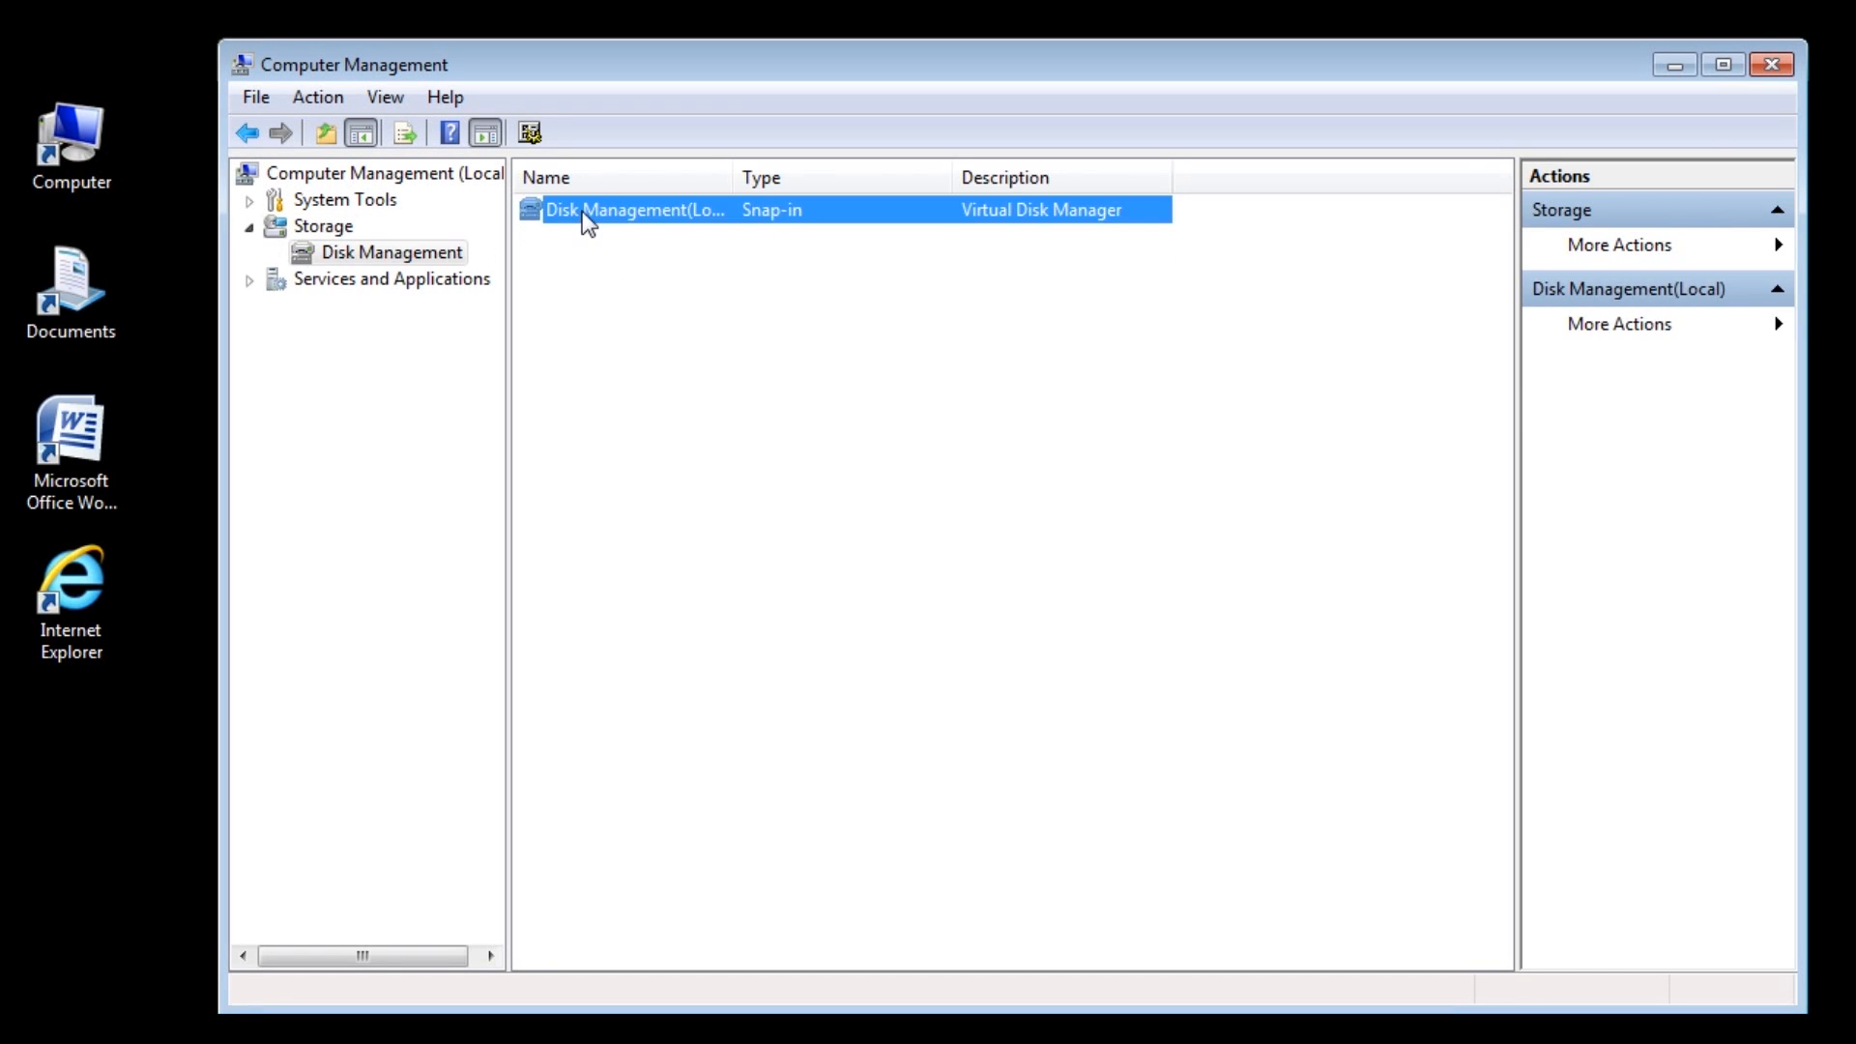
- View Disk Management and locate Disk 11 (2794.49 GB), offline from a signature collision
double_click(637, 210)
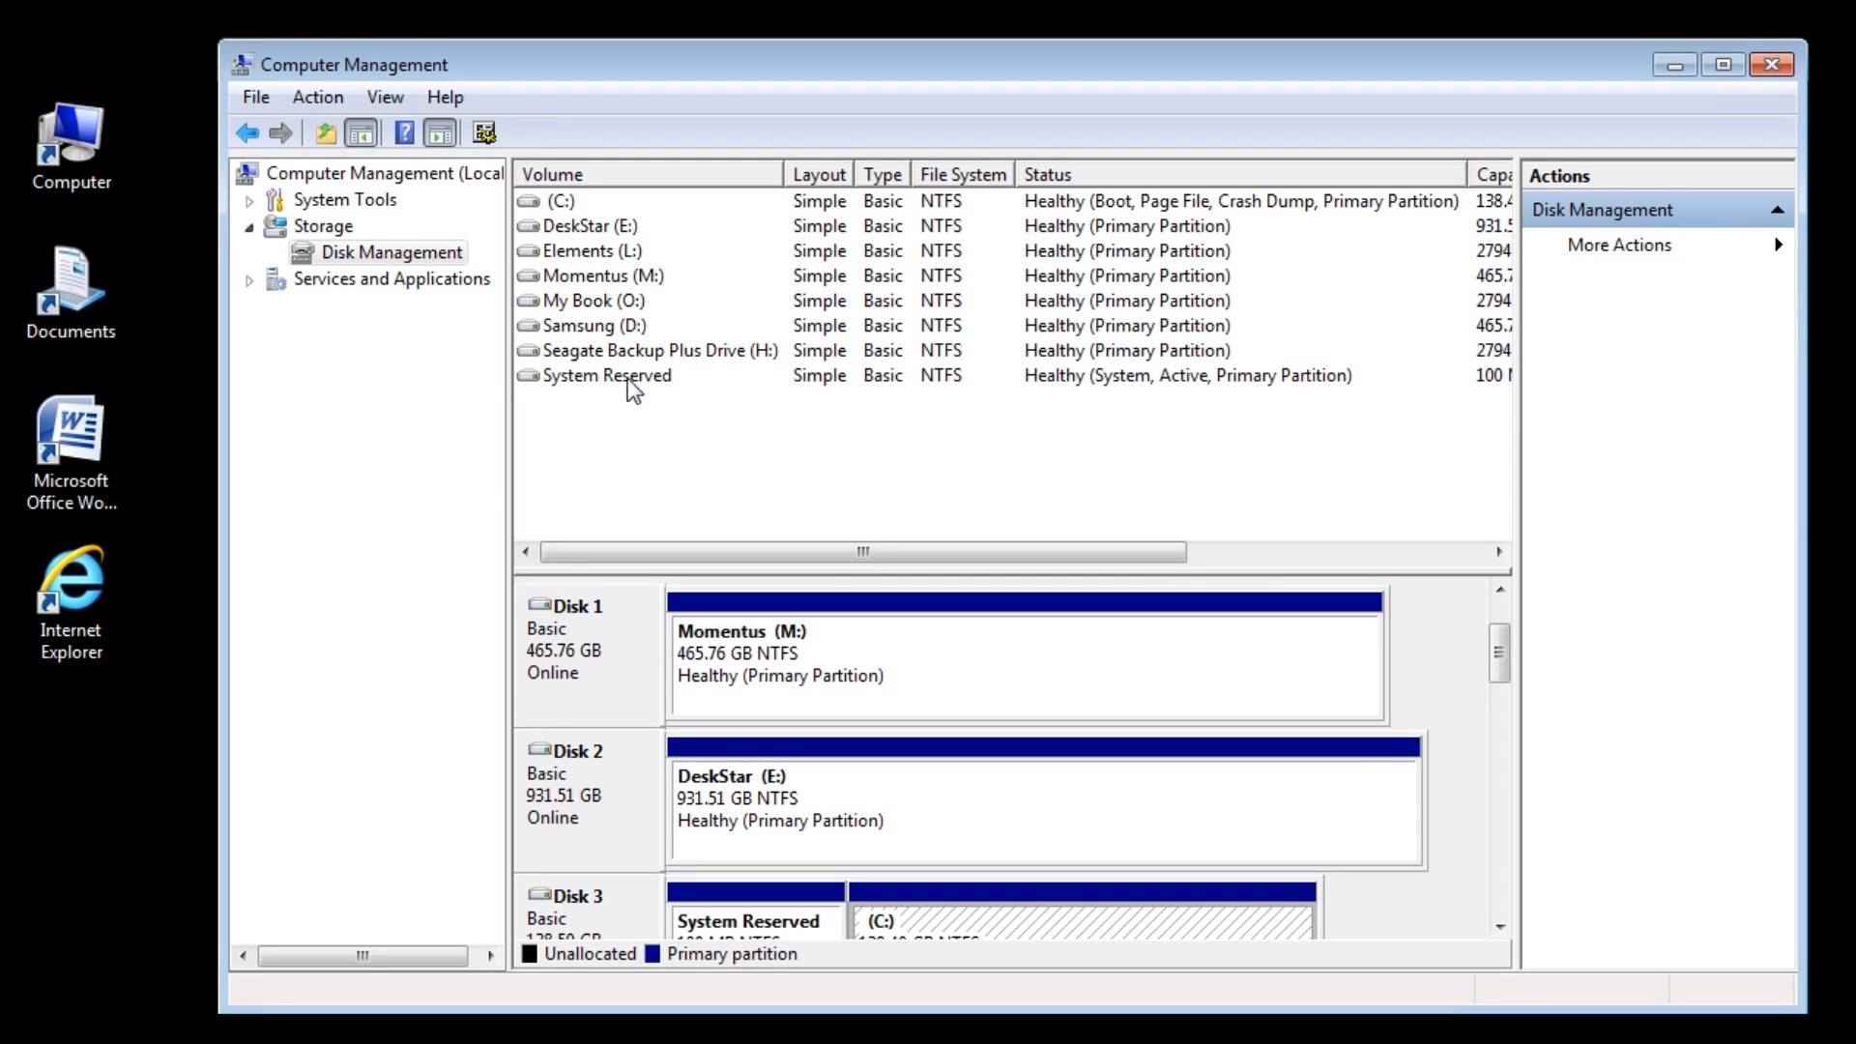
mouse_move(1285, 497)
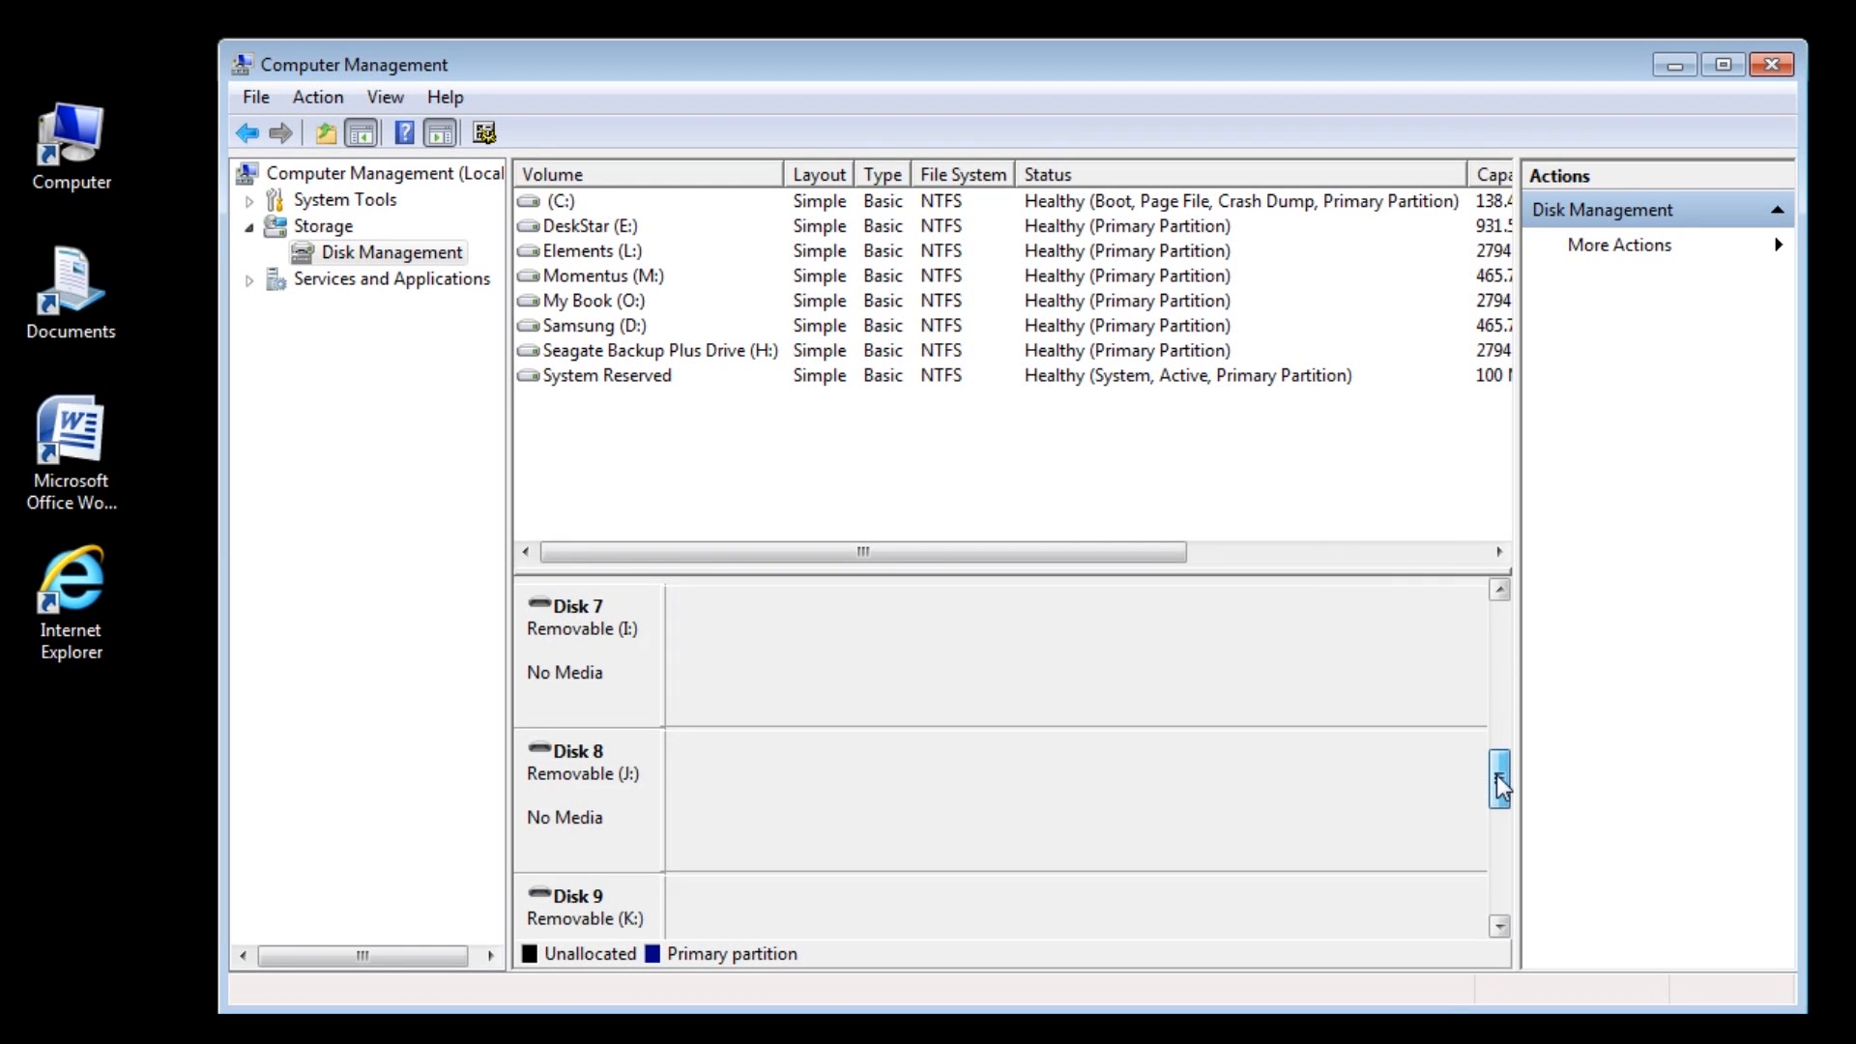
click(1499, 782)
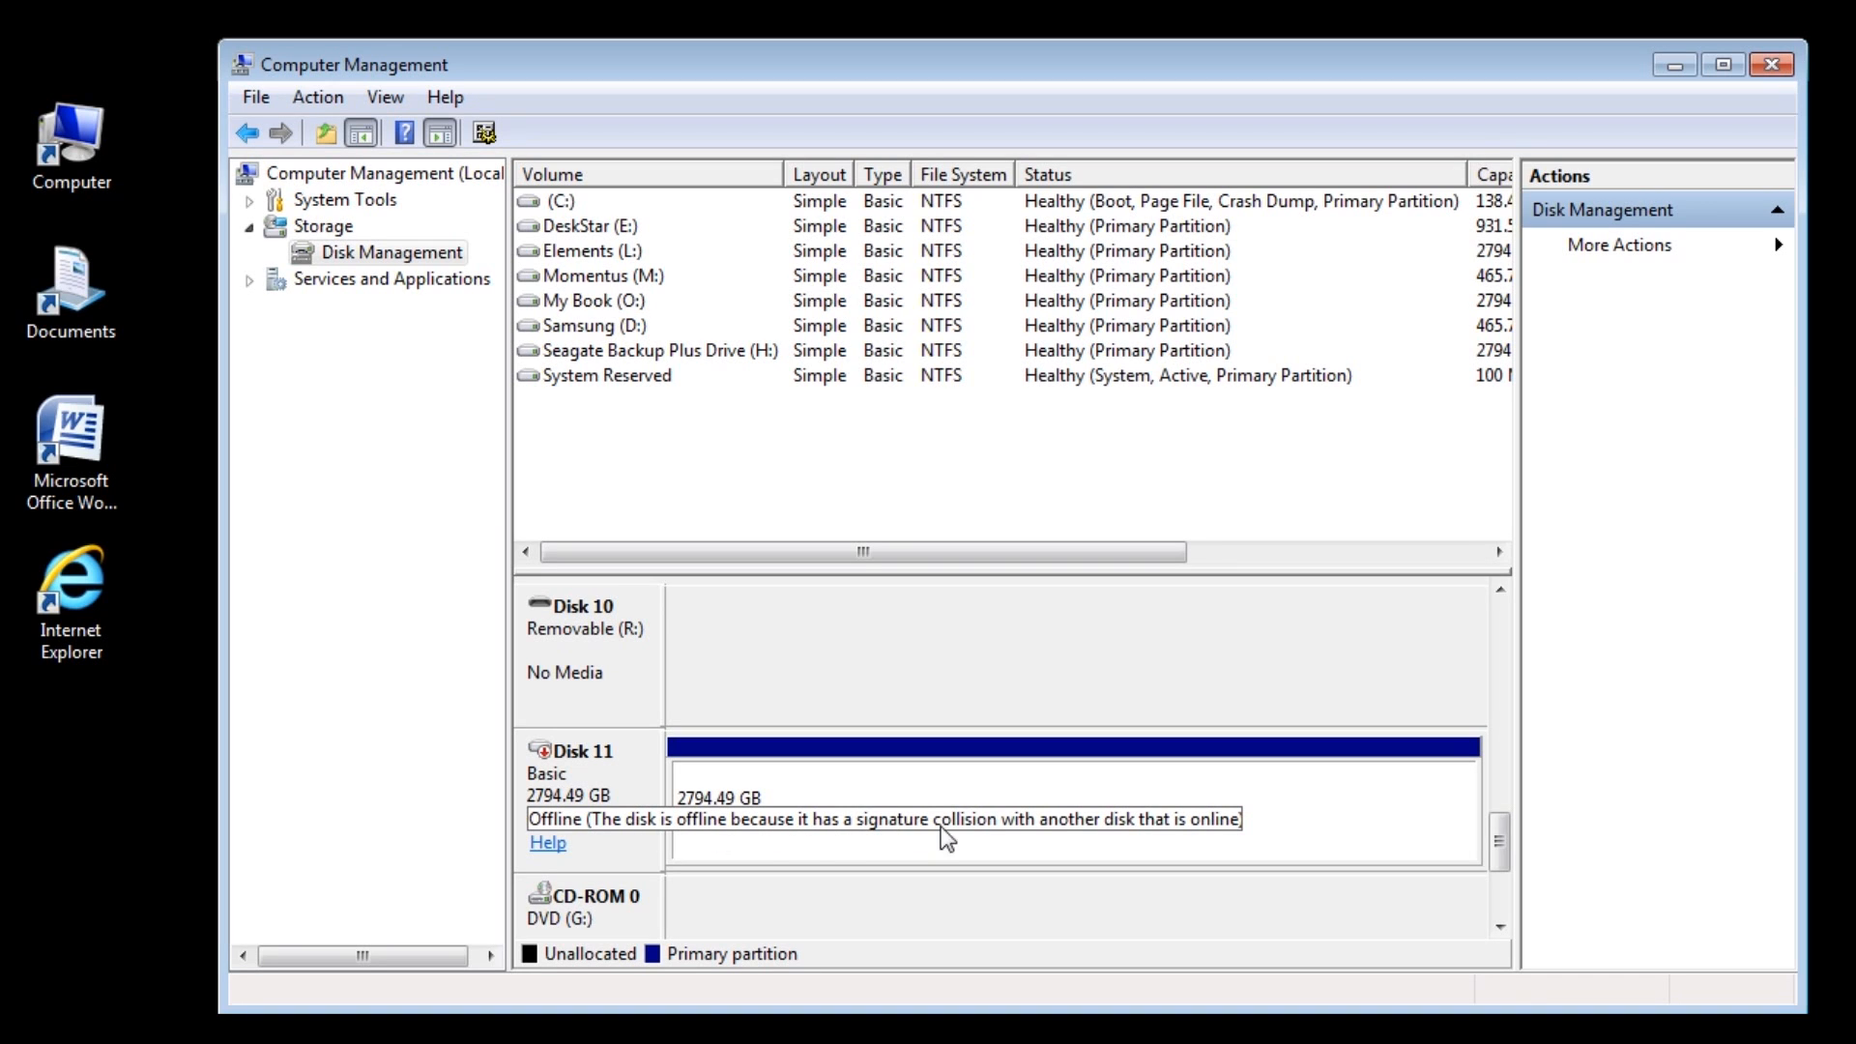
mouse_move(1230, 834)
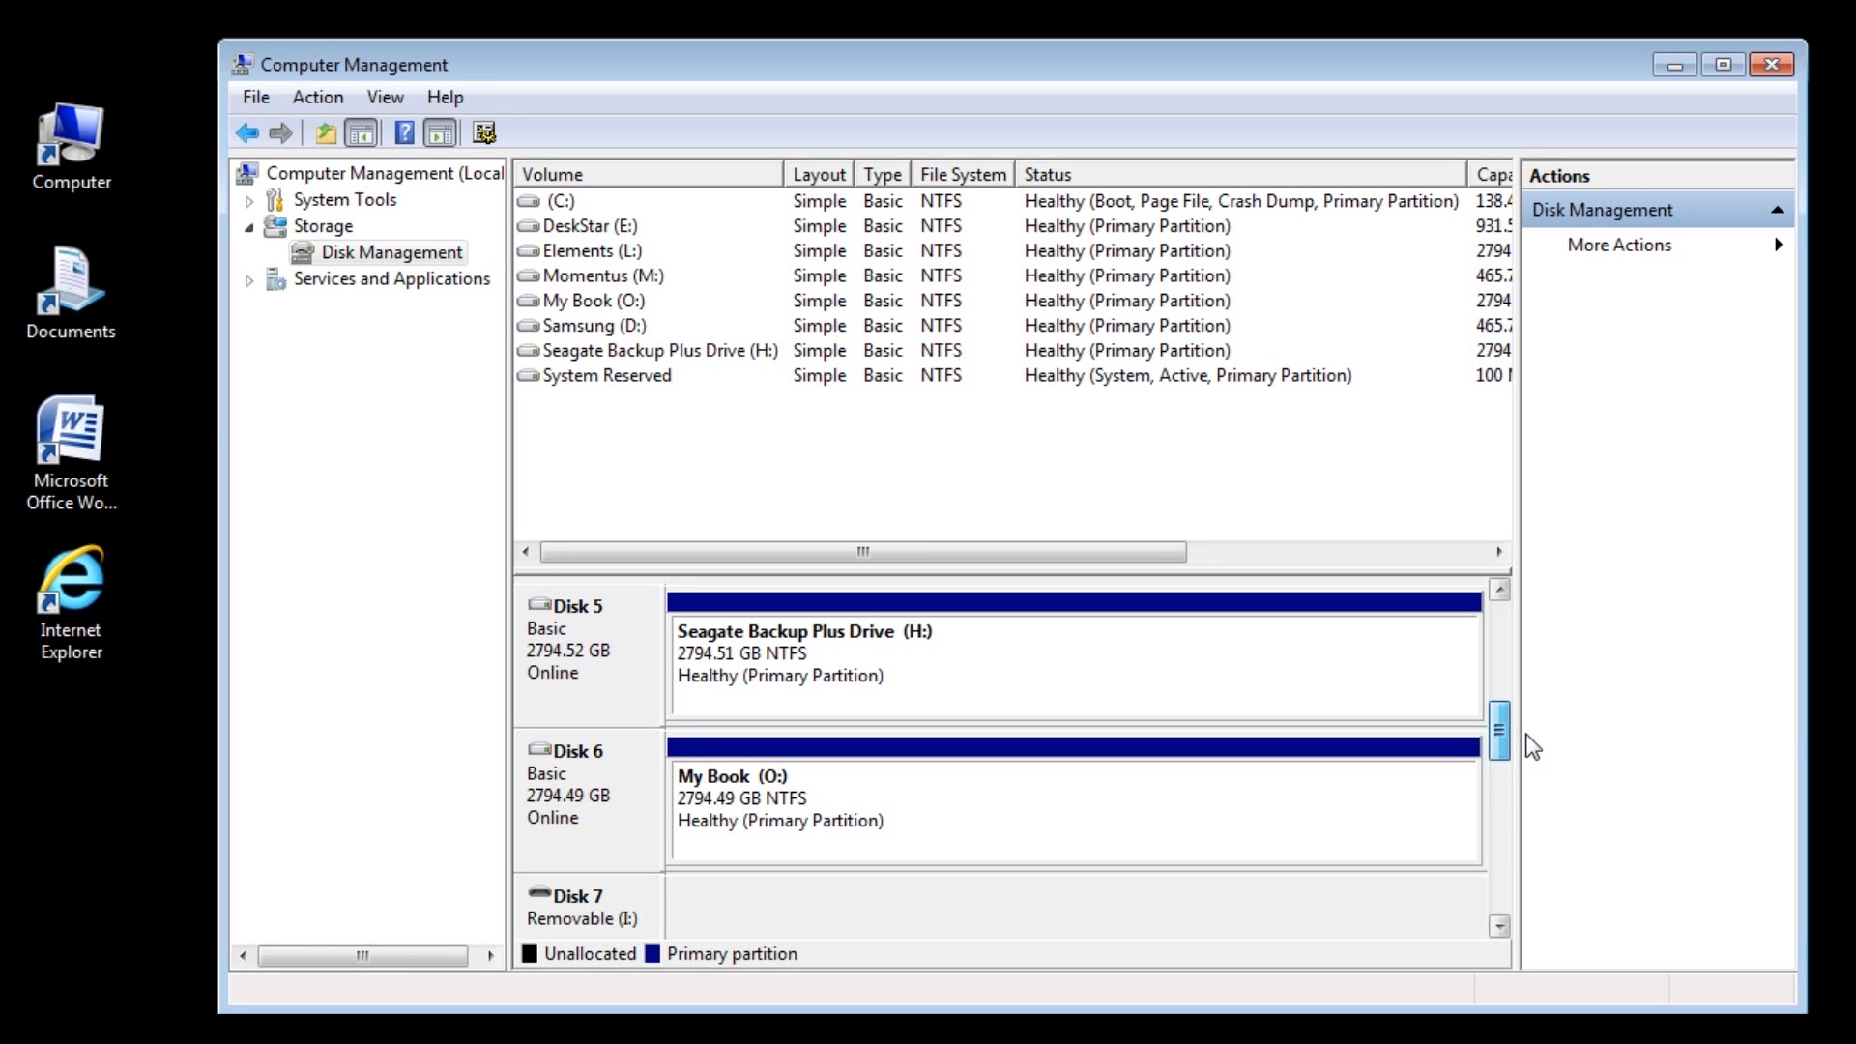
mouse_move(1115, 796)
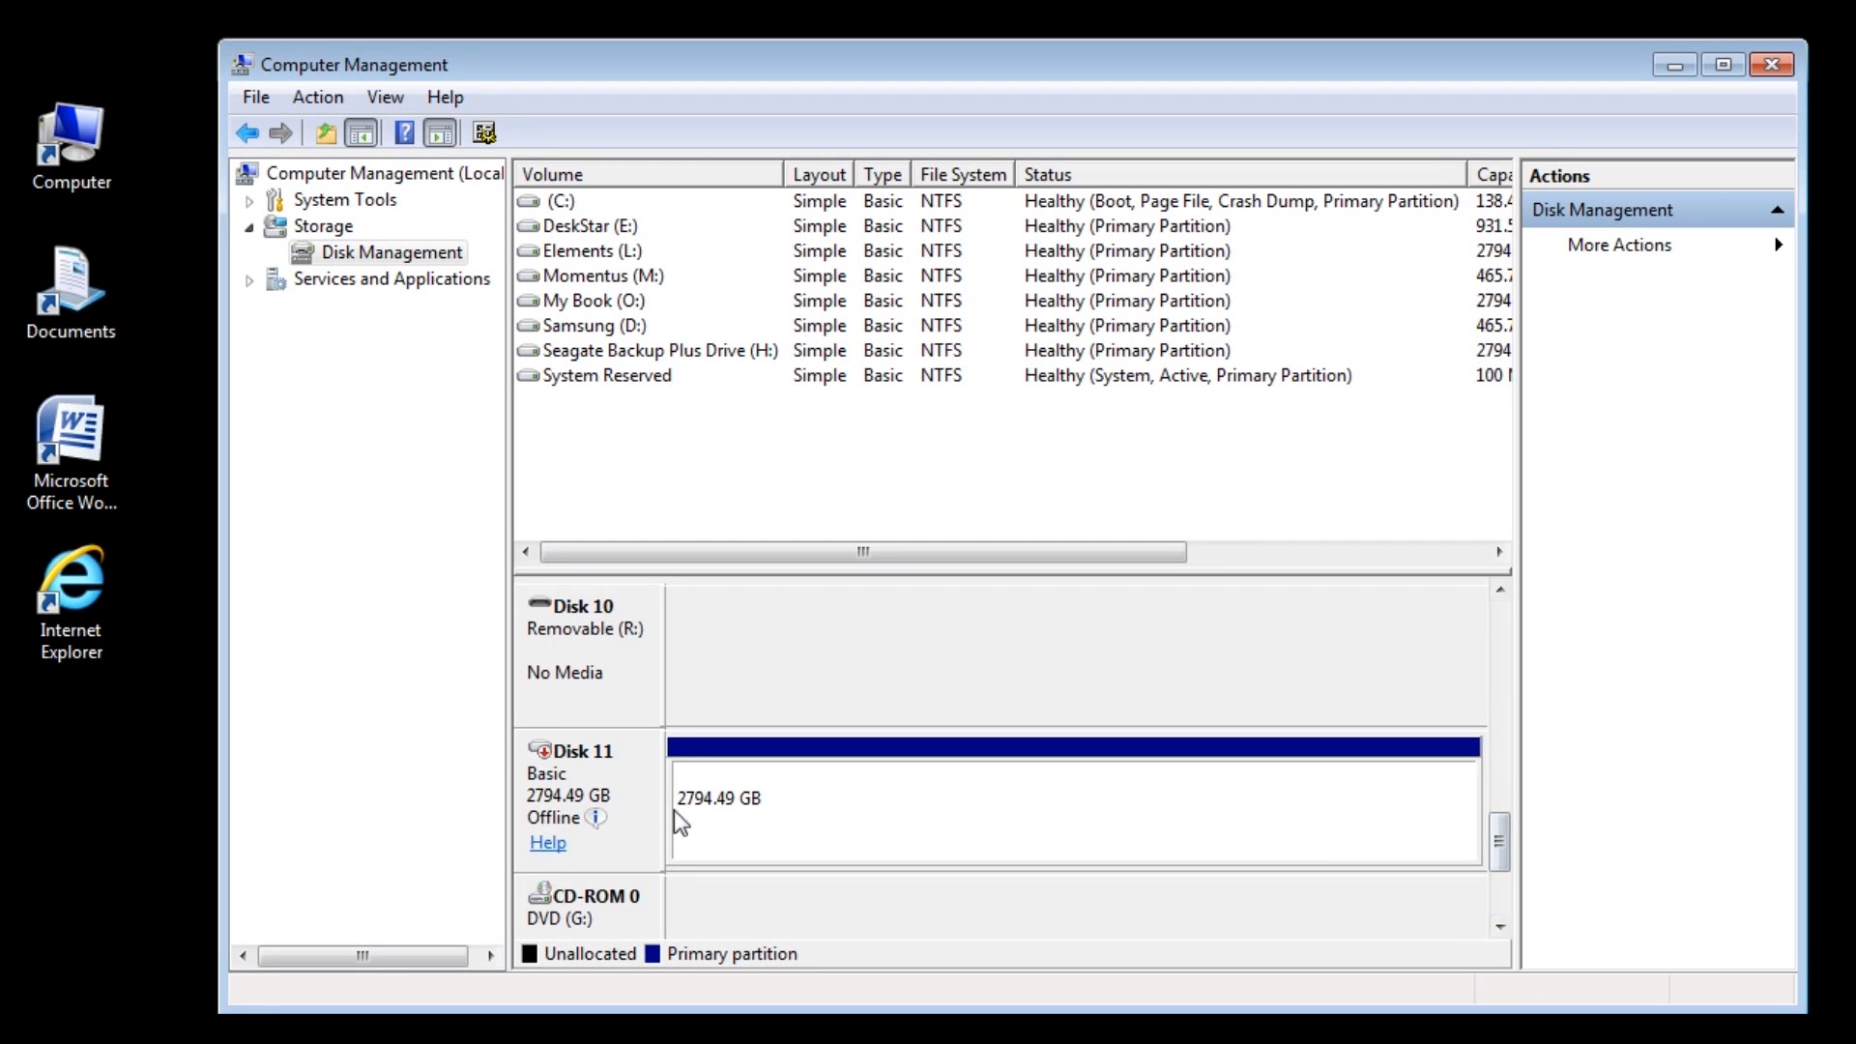
mouse_move(595, 818)
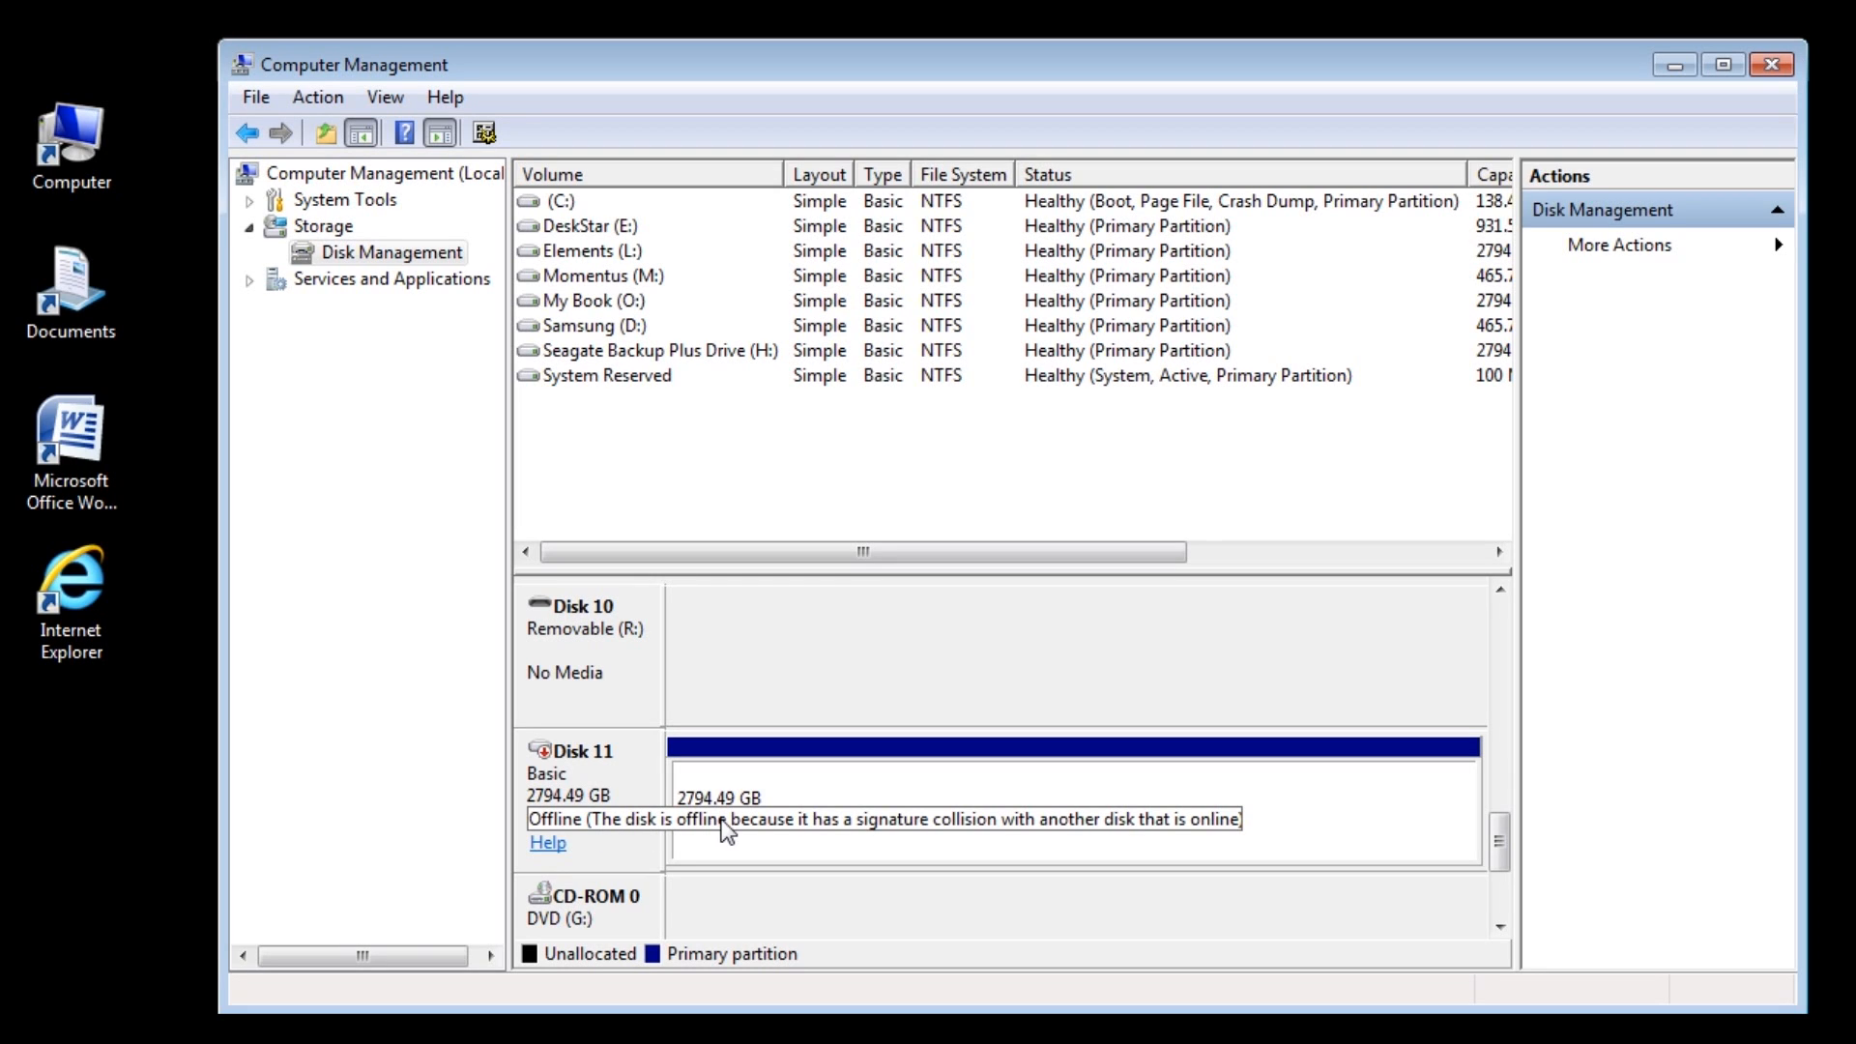
- Set Disk 11 (2794.49 GB) to Online from its context menu
right_click(580, 818)
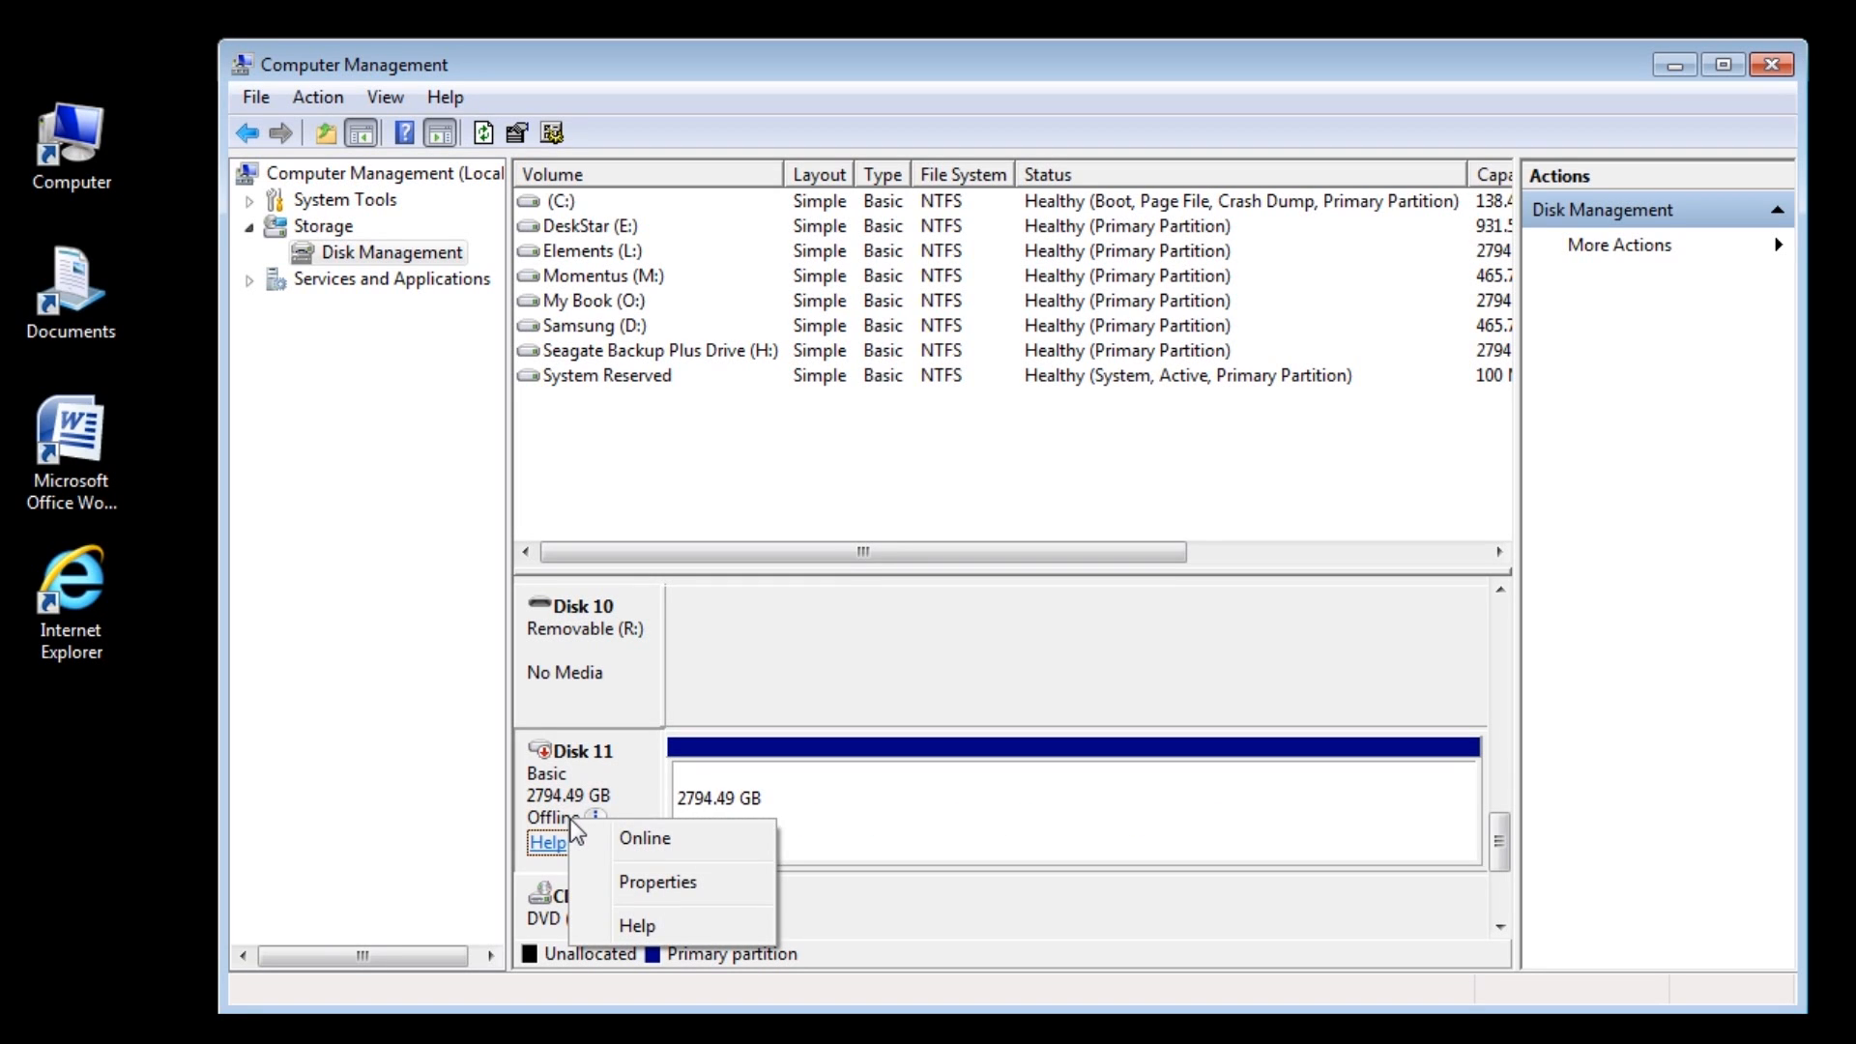
click(645, 837)
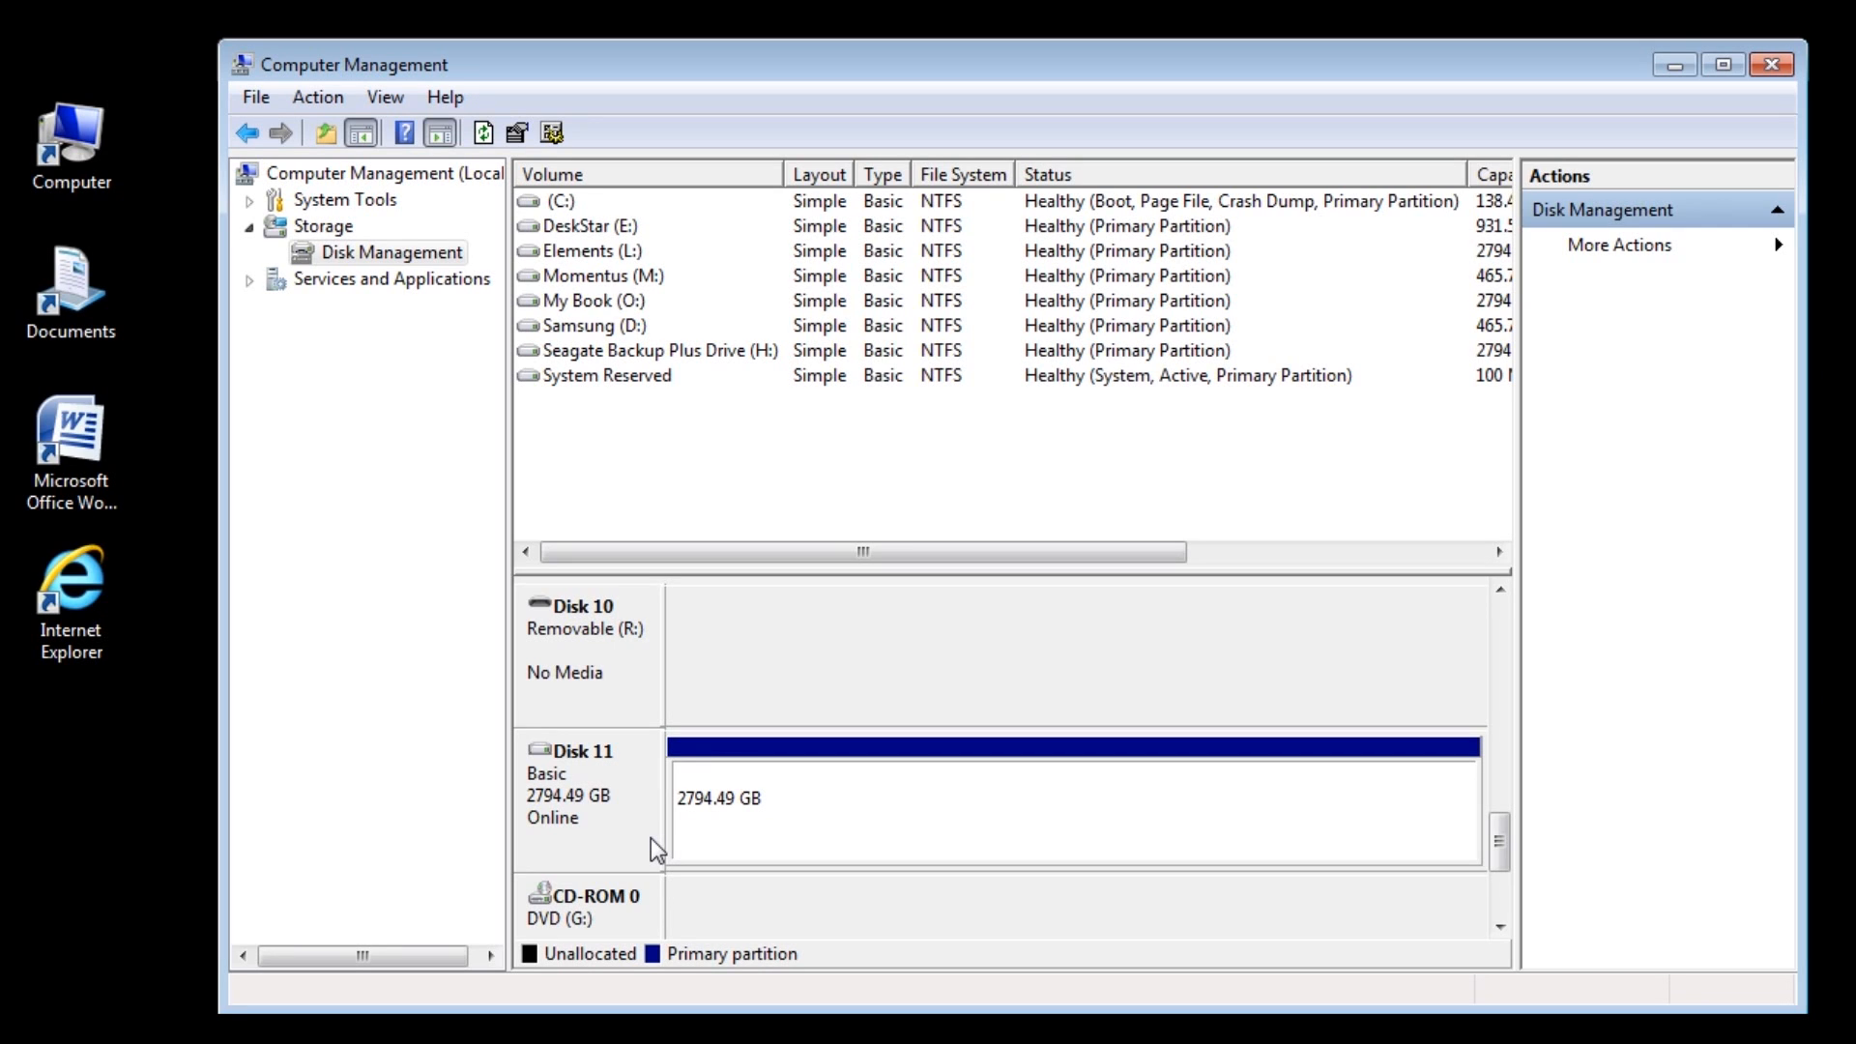
mouse_move(649, 855)
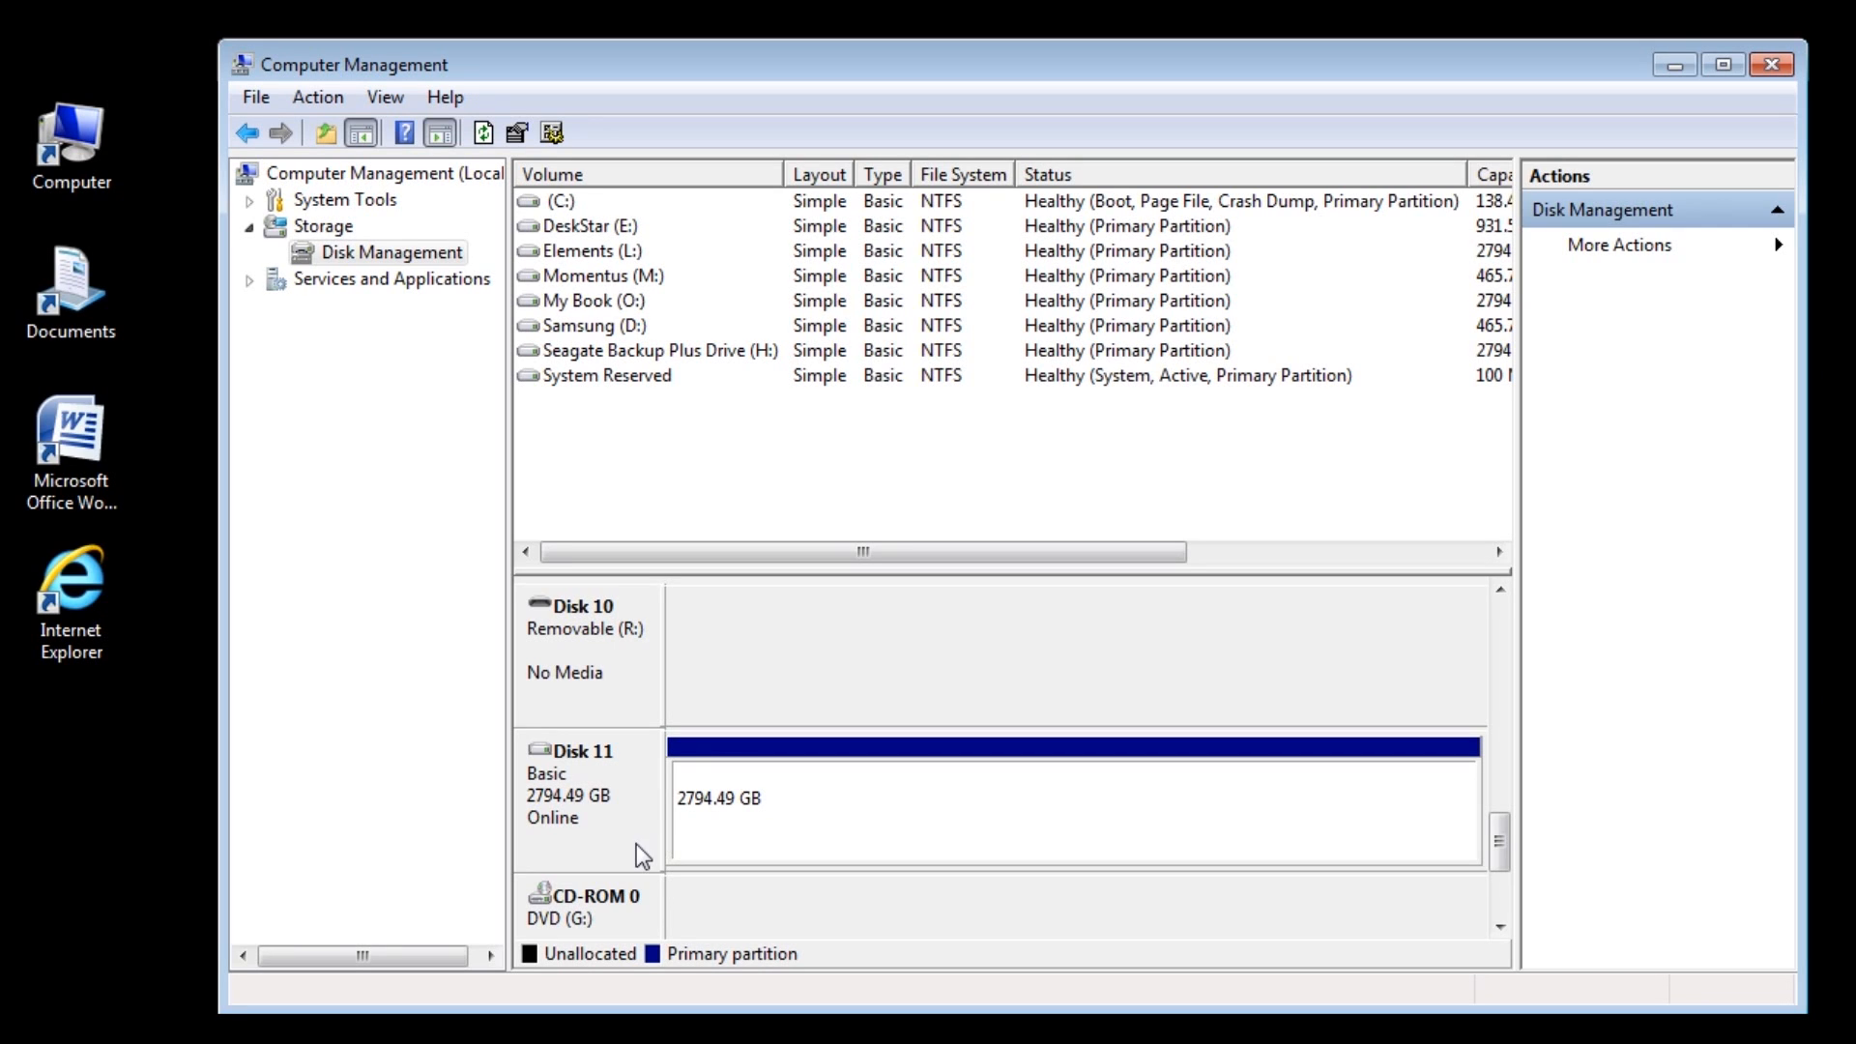
mouse_move(626, 855)
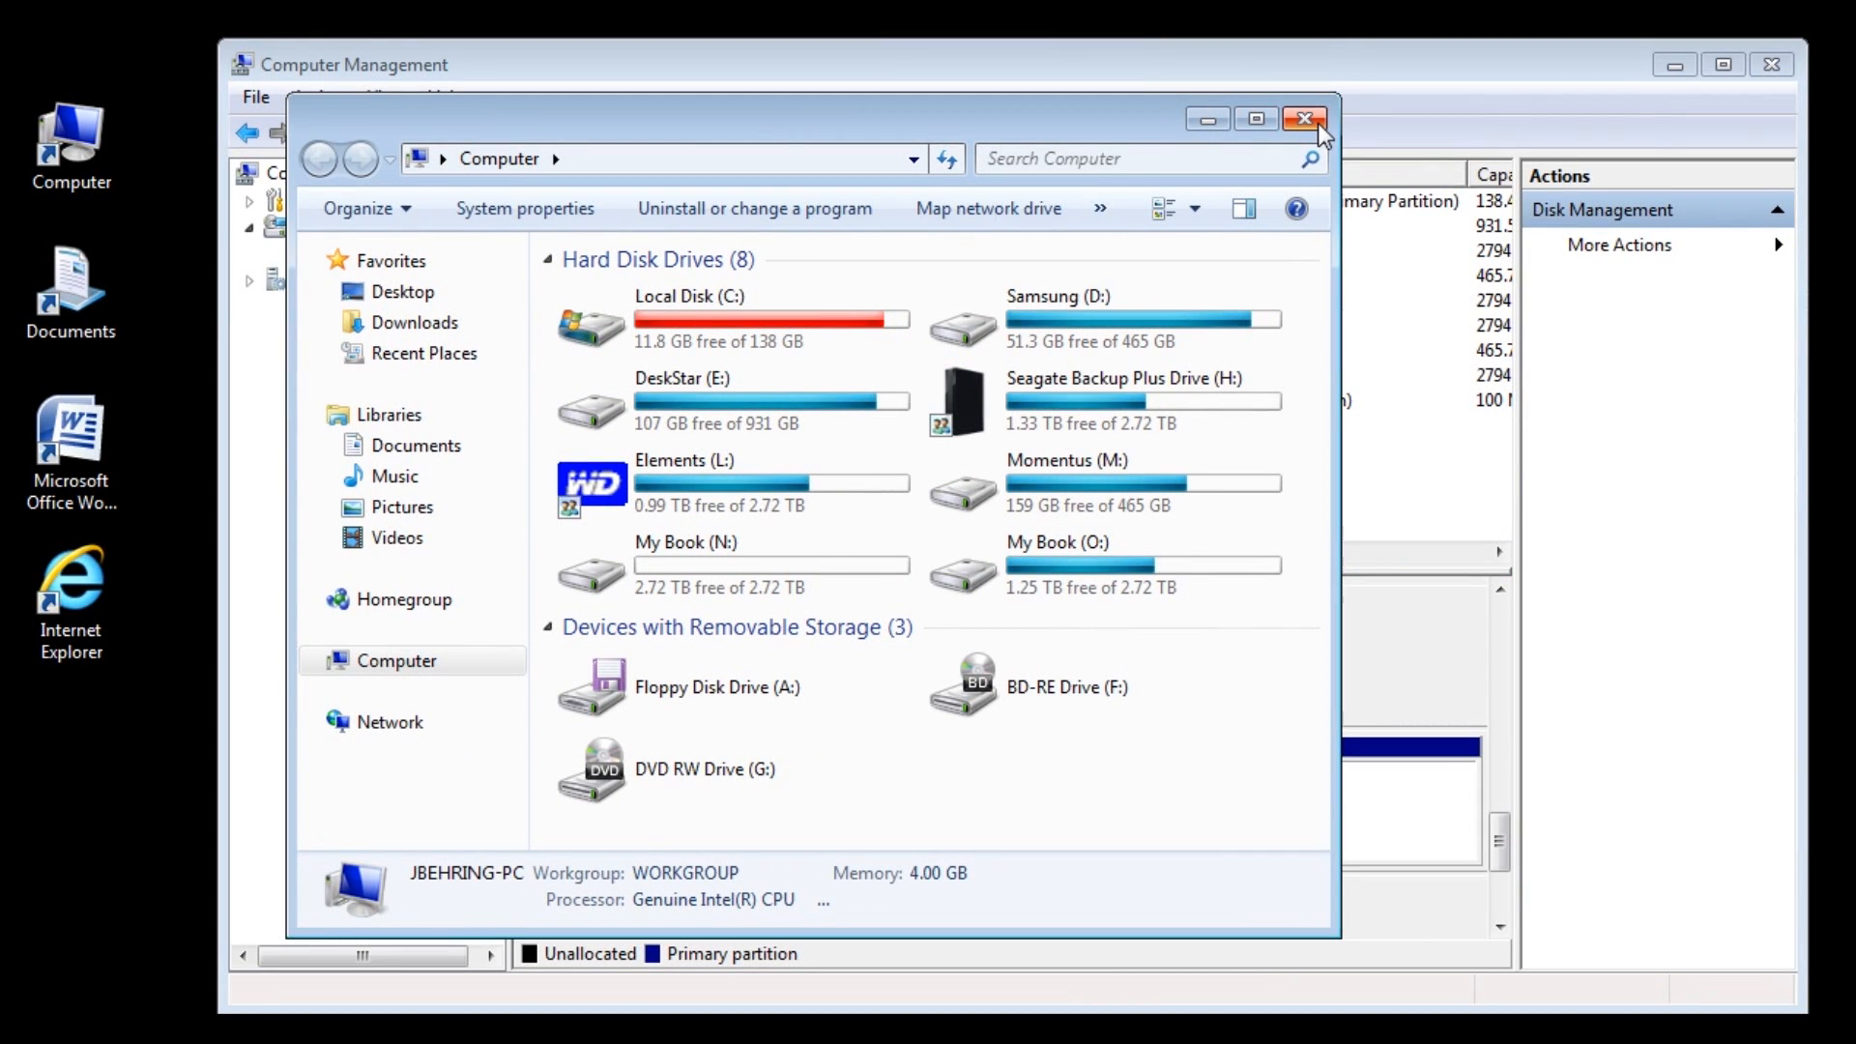
mouse_move(1303, 118)
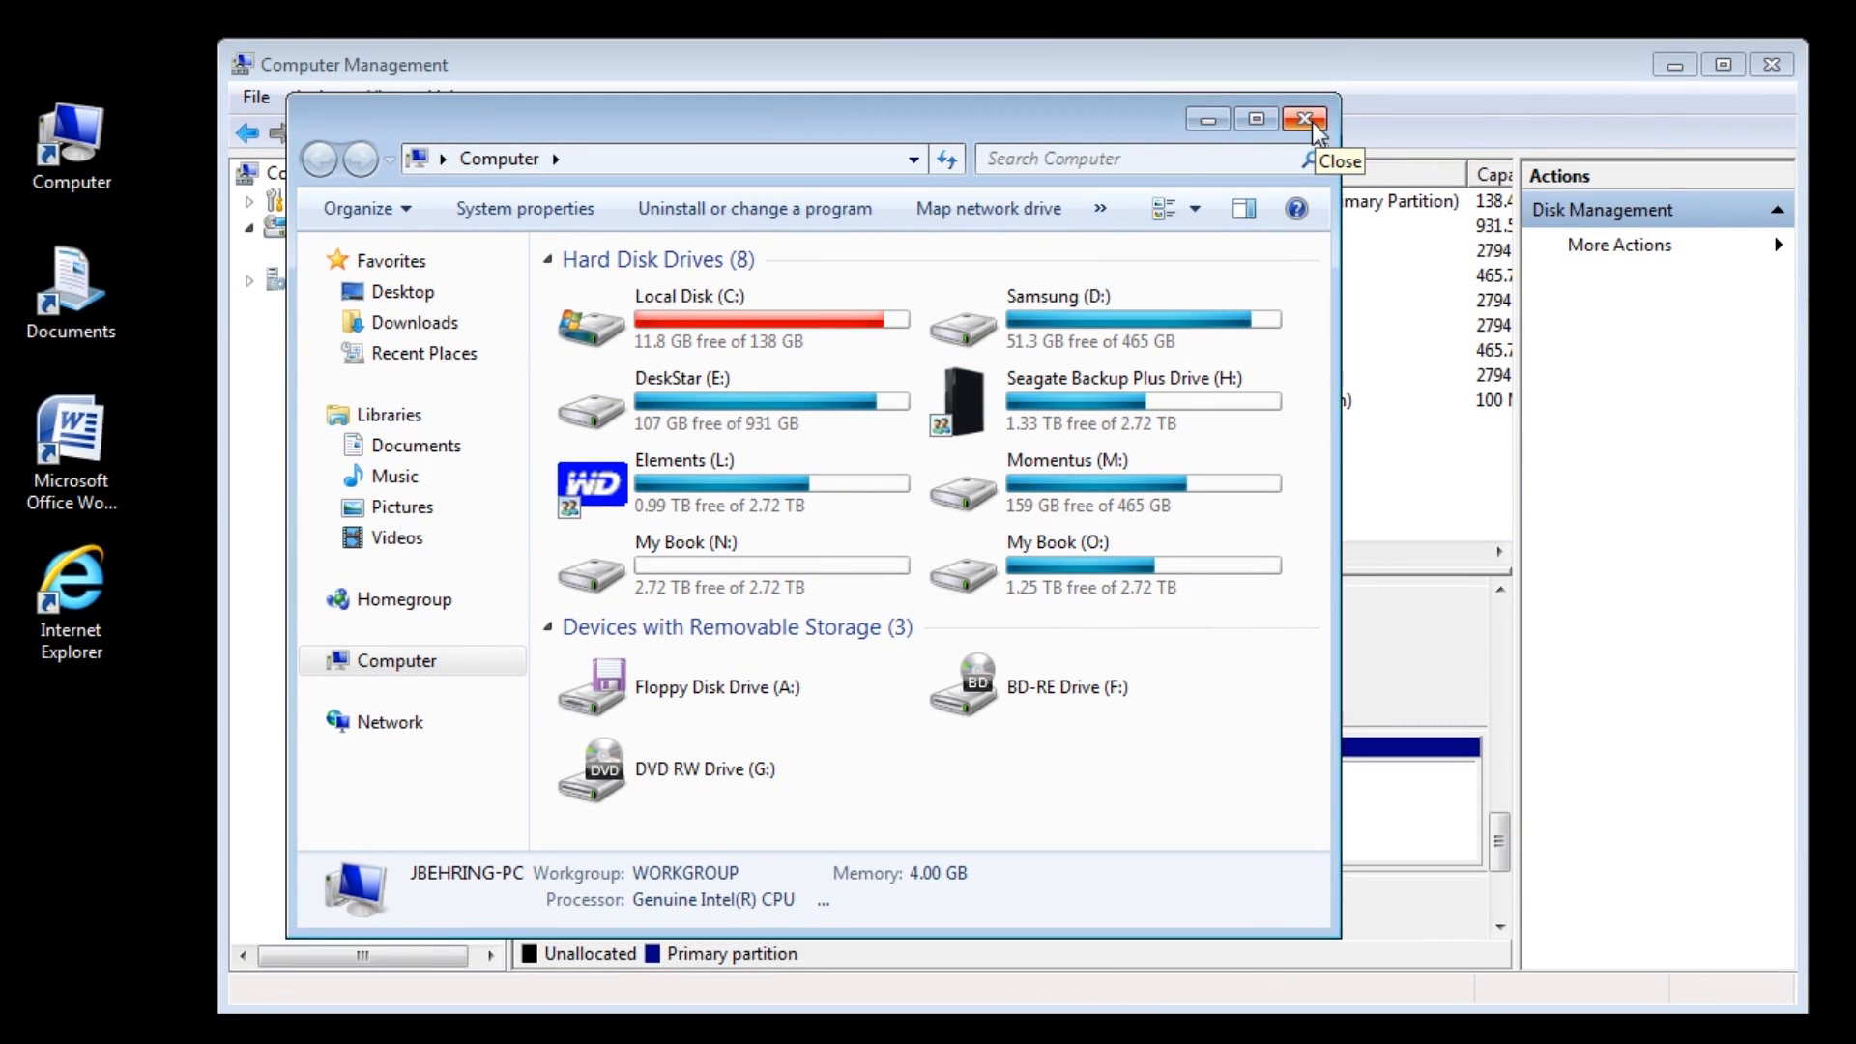
- Browse My Book (N:) in Computer to see its WD SmartWare files, then close it
click(1304, 121)
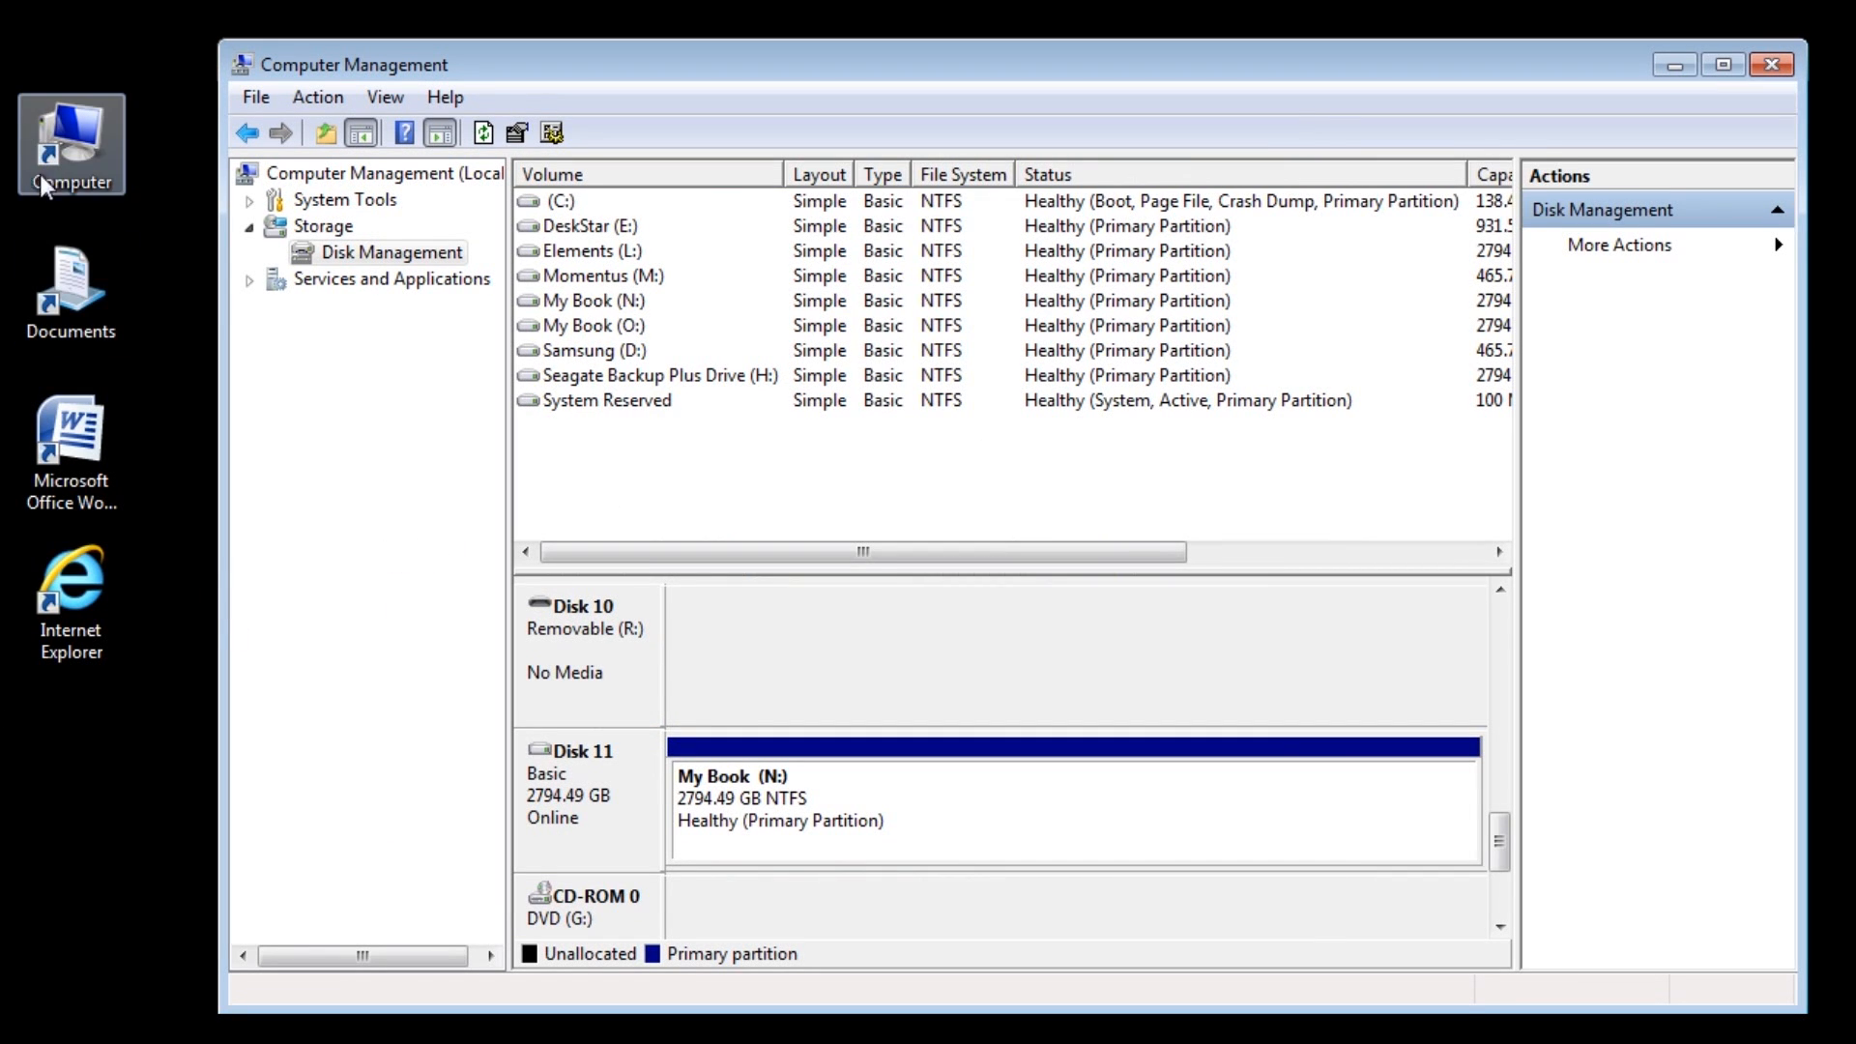
double_click(70, 143)
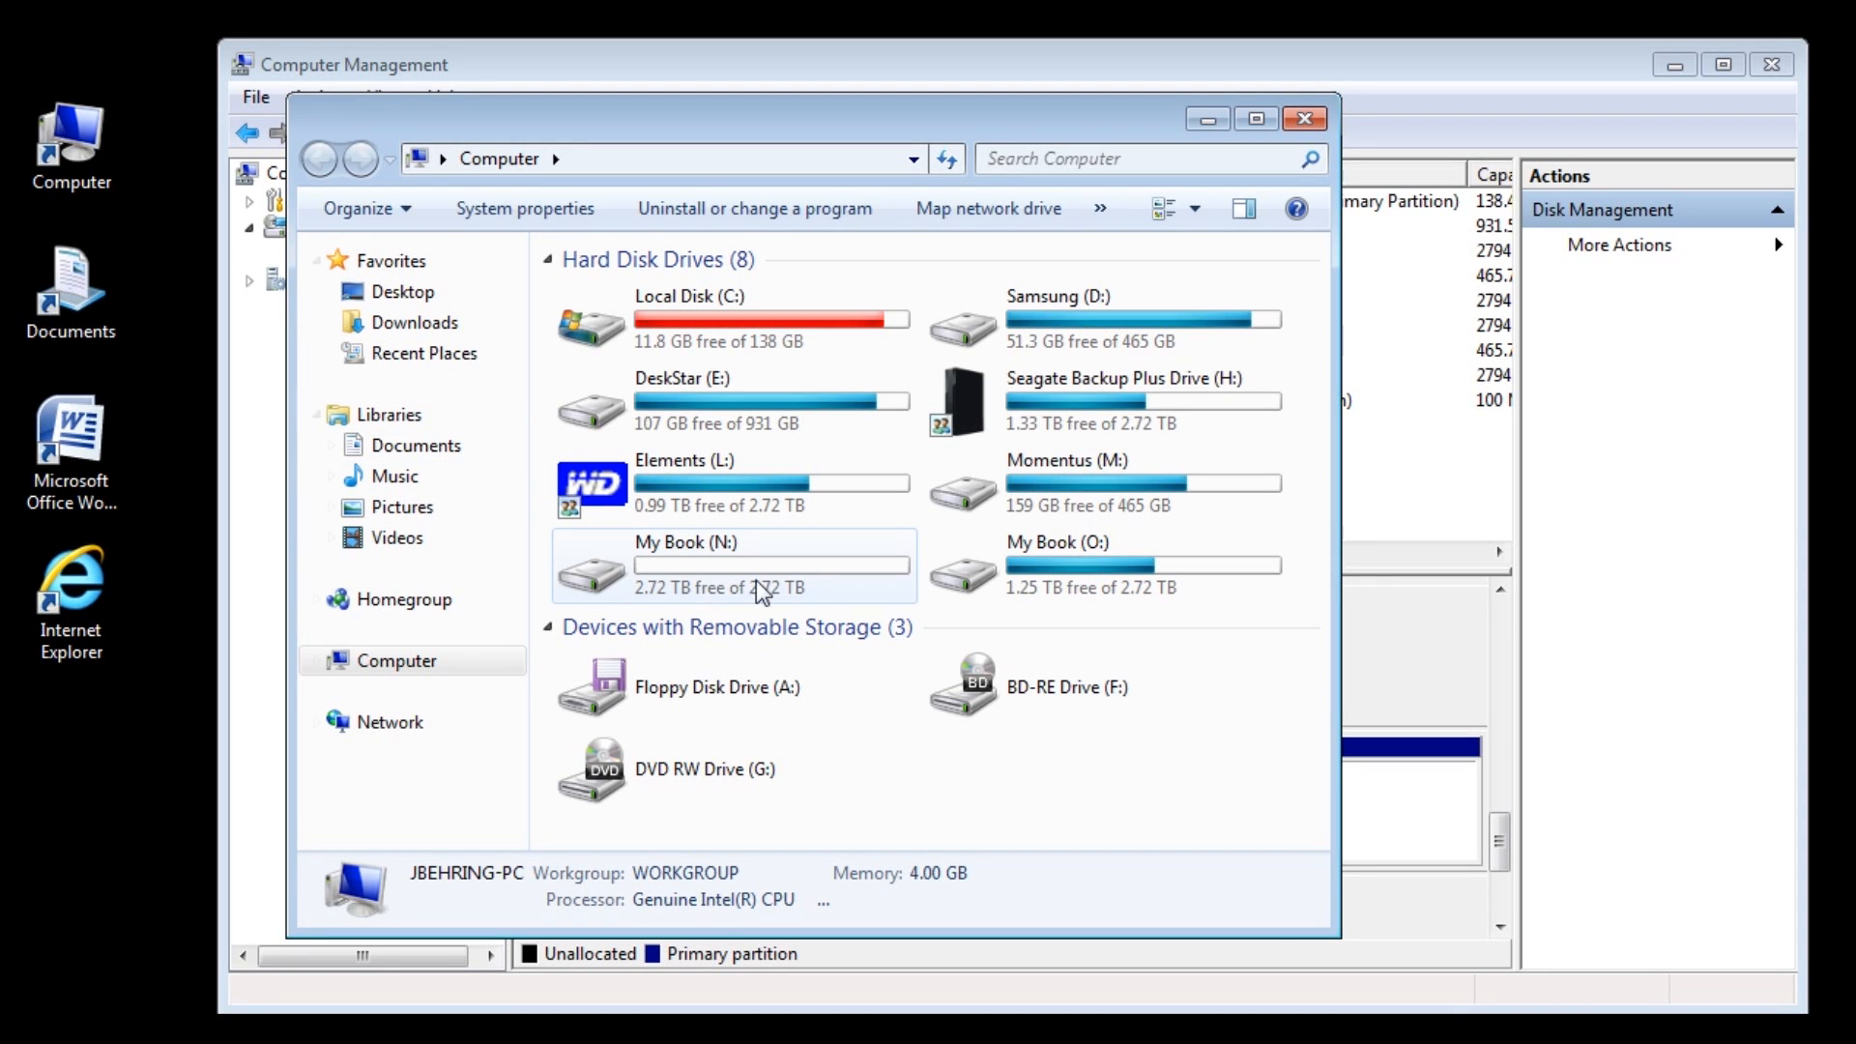
click(732, 565)
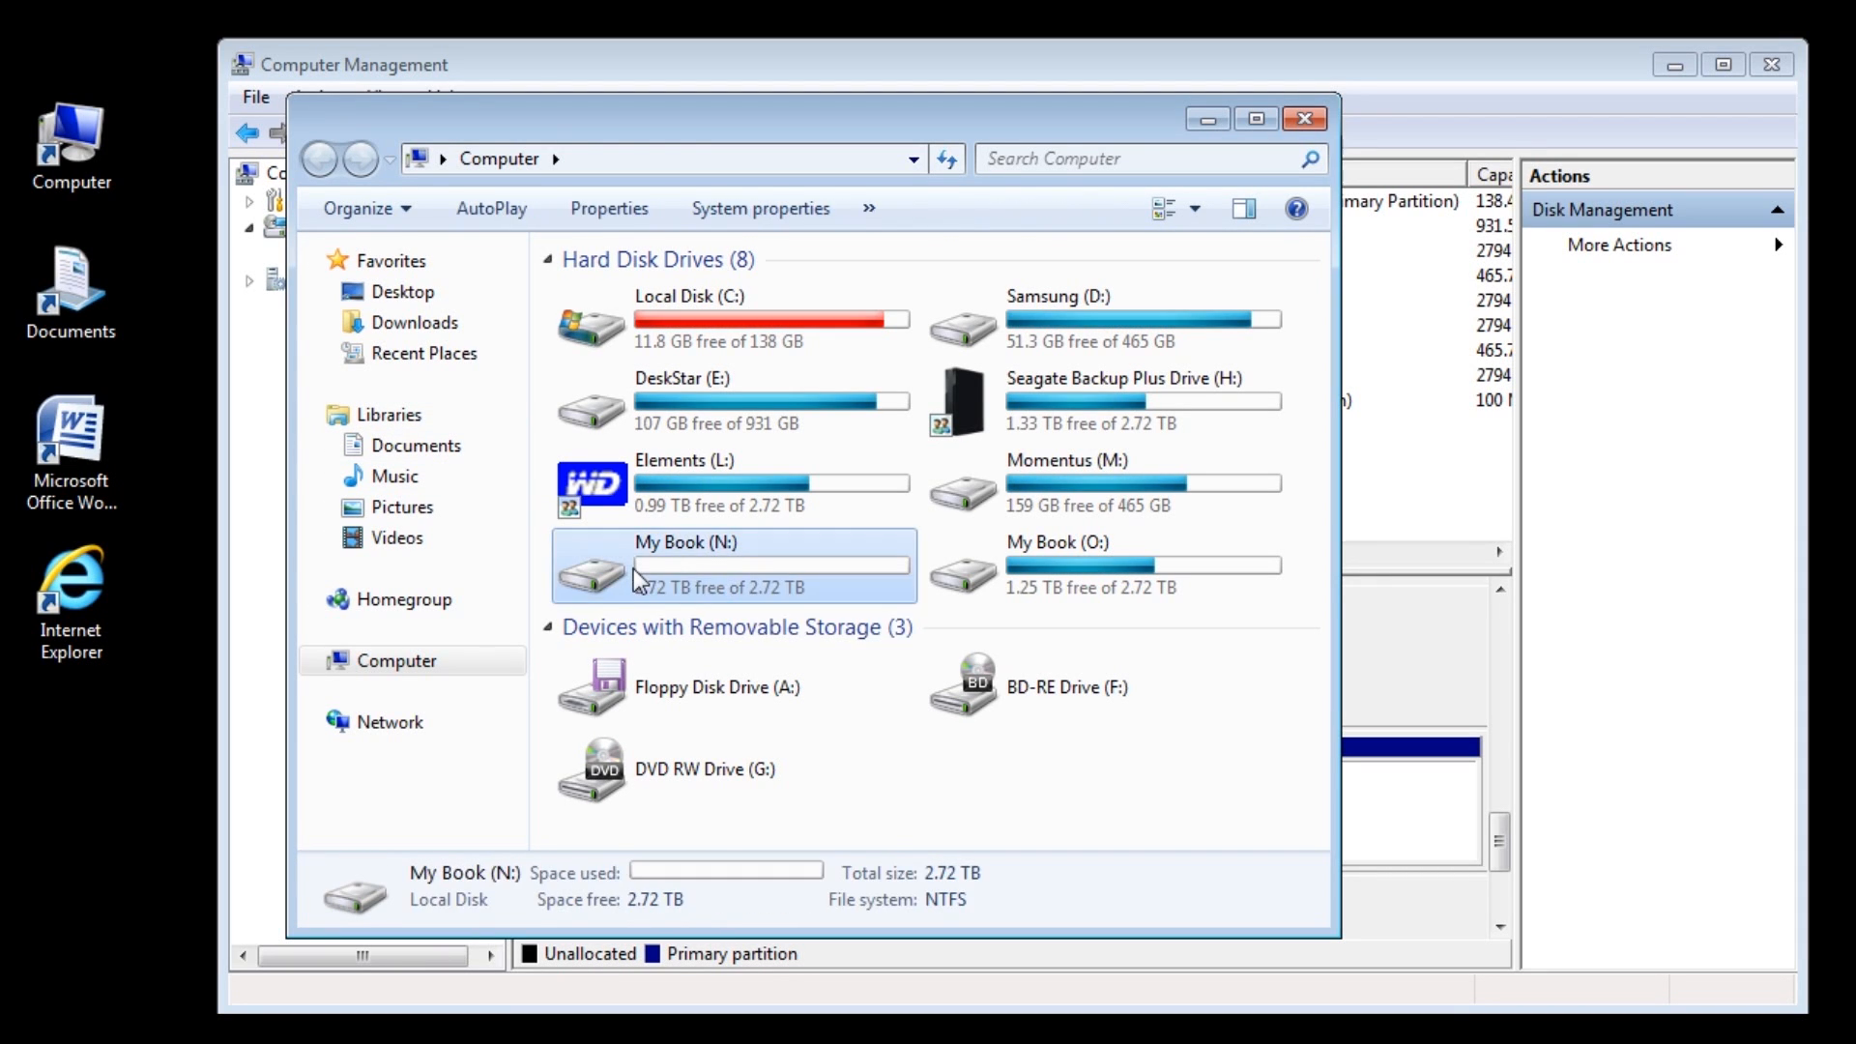
double_click(685, 566)
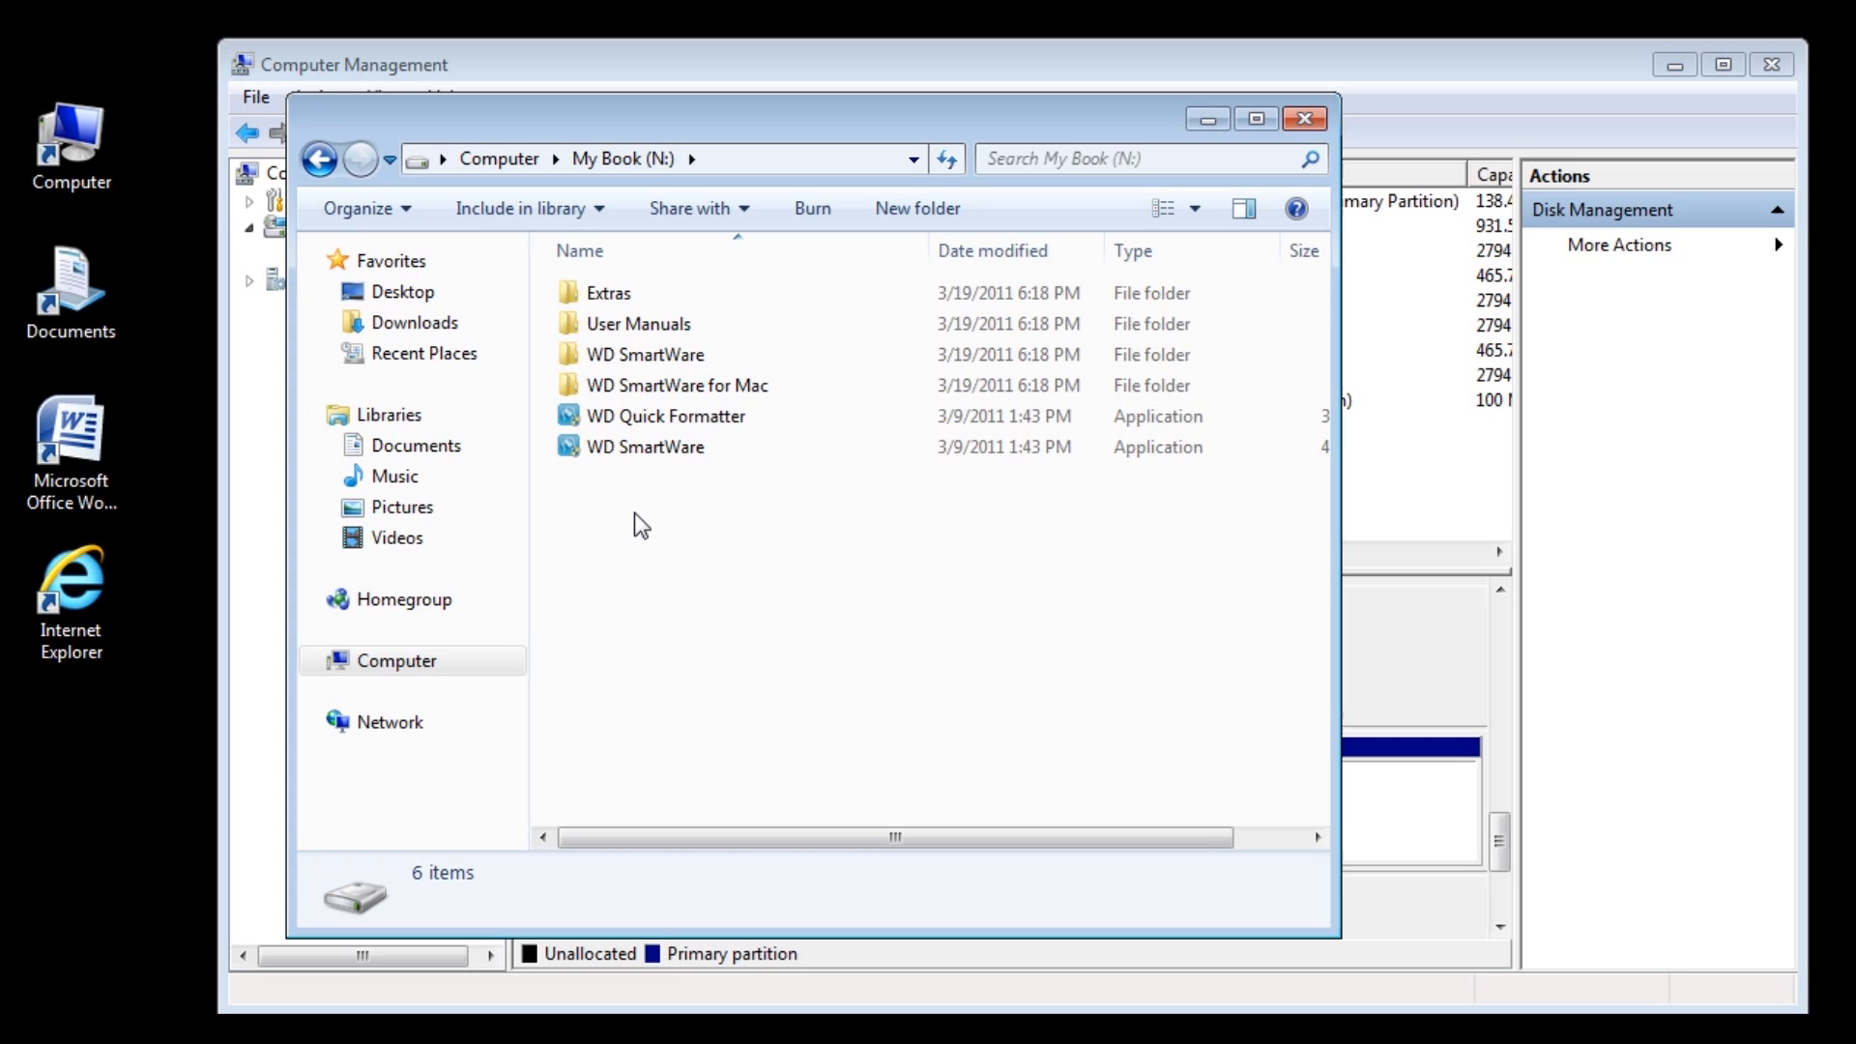
mouse_move(1302, 156)
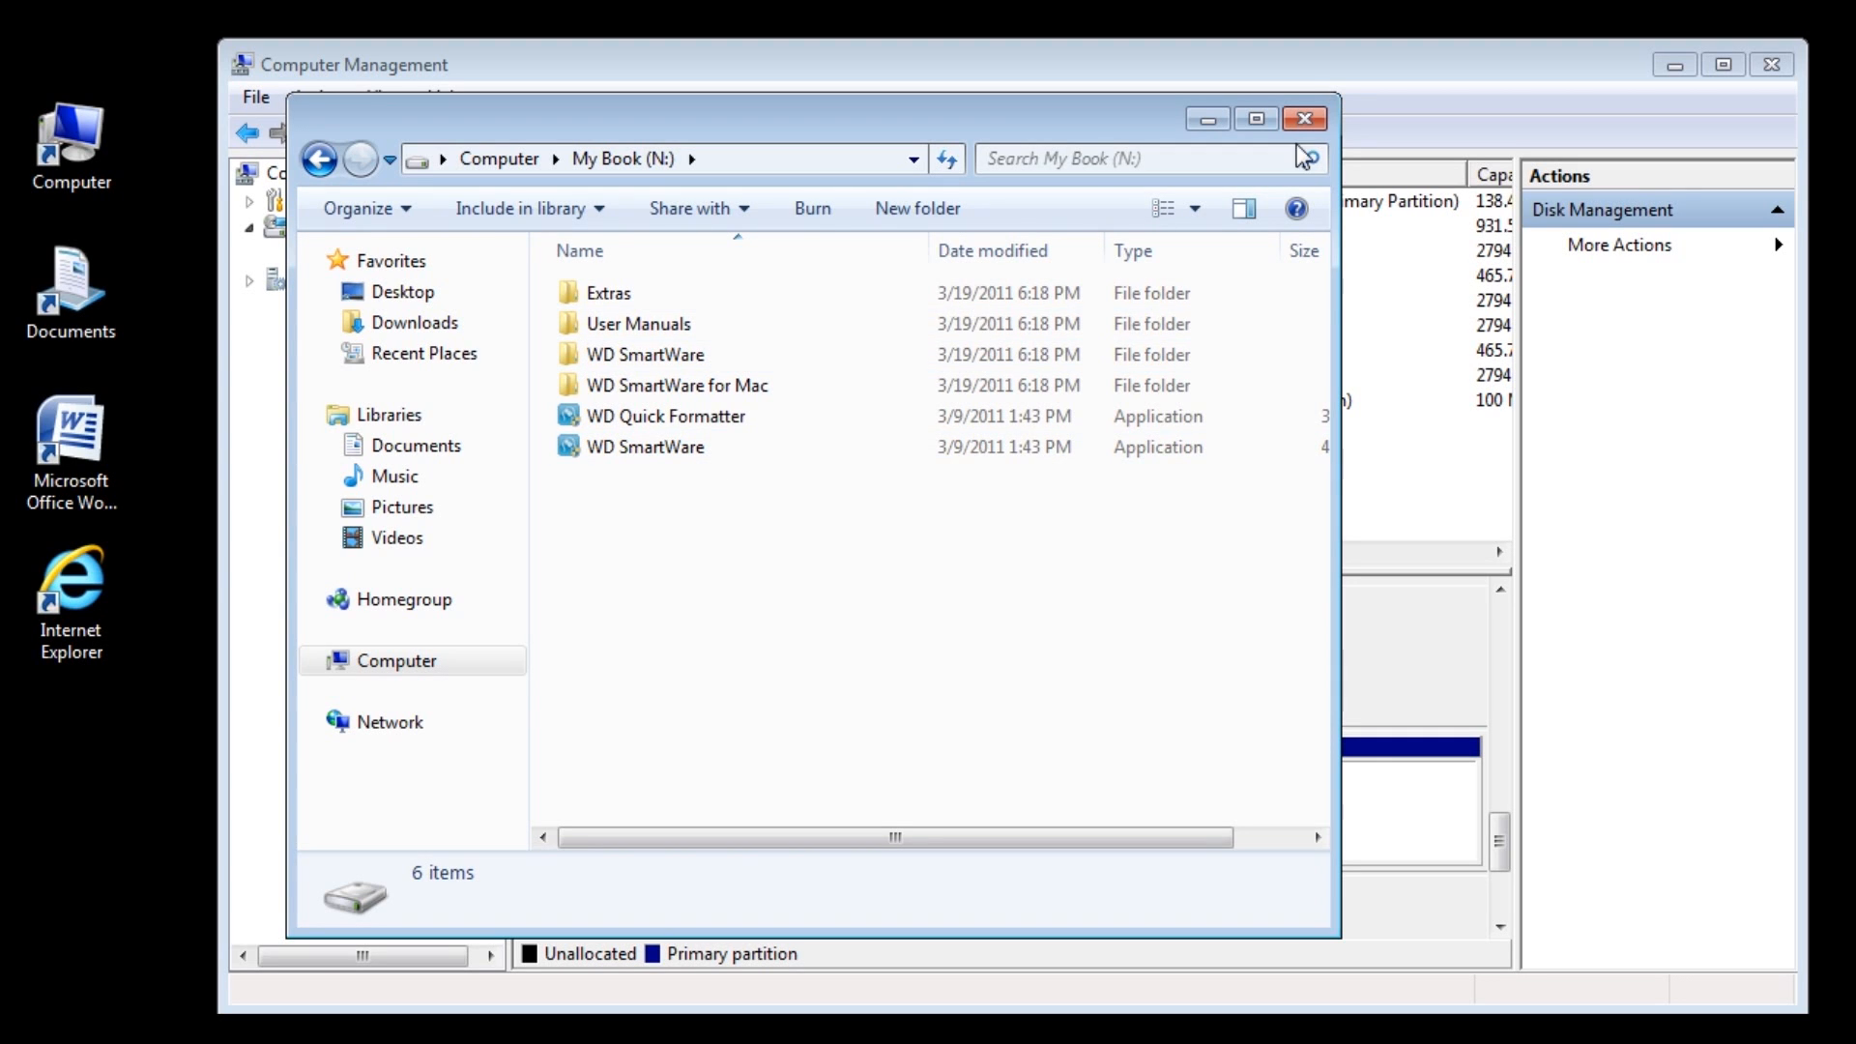
click(1304, 117)
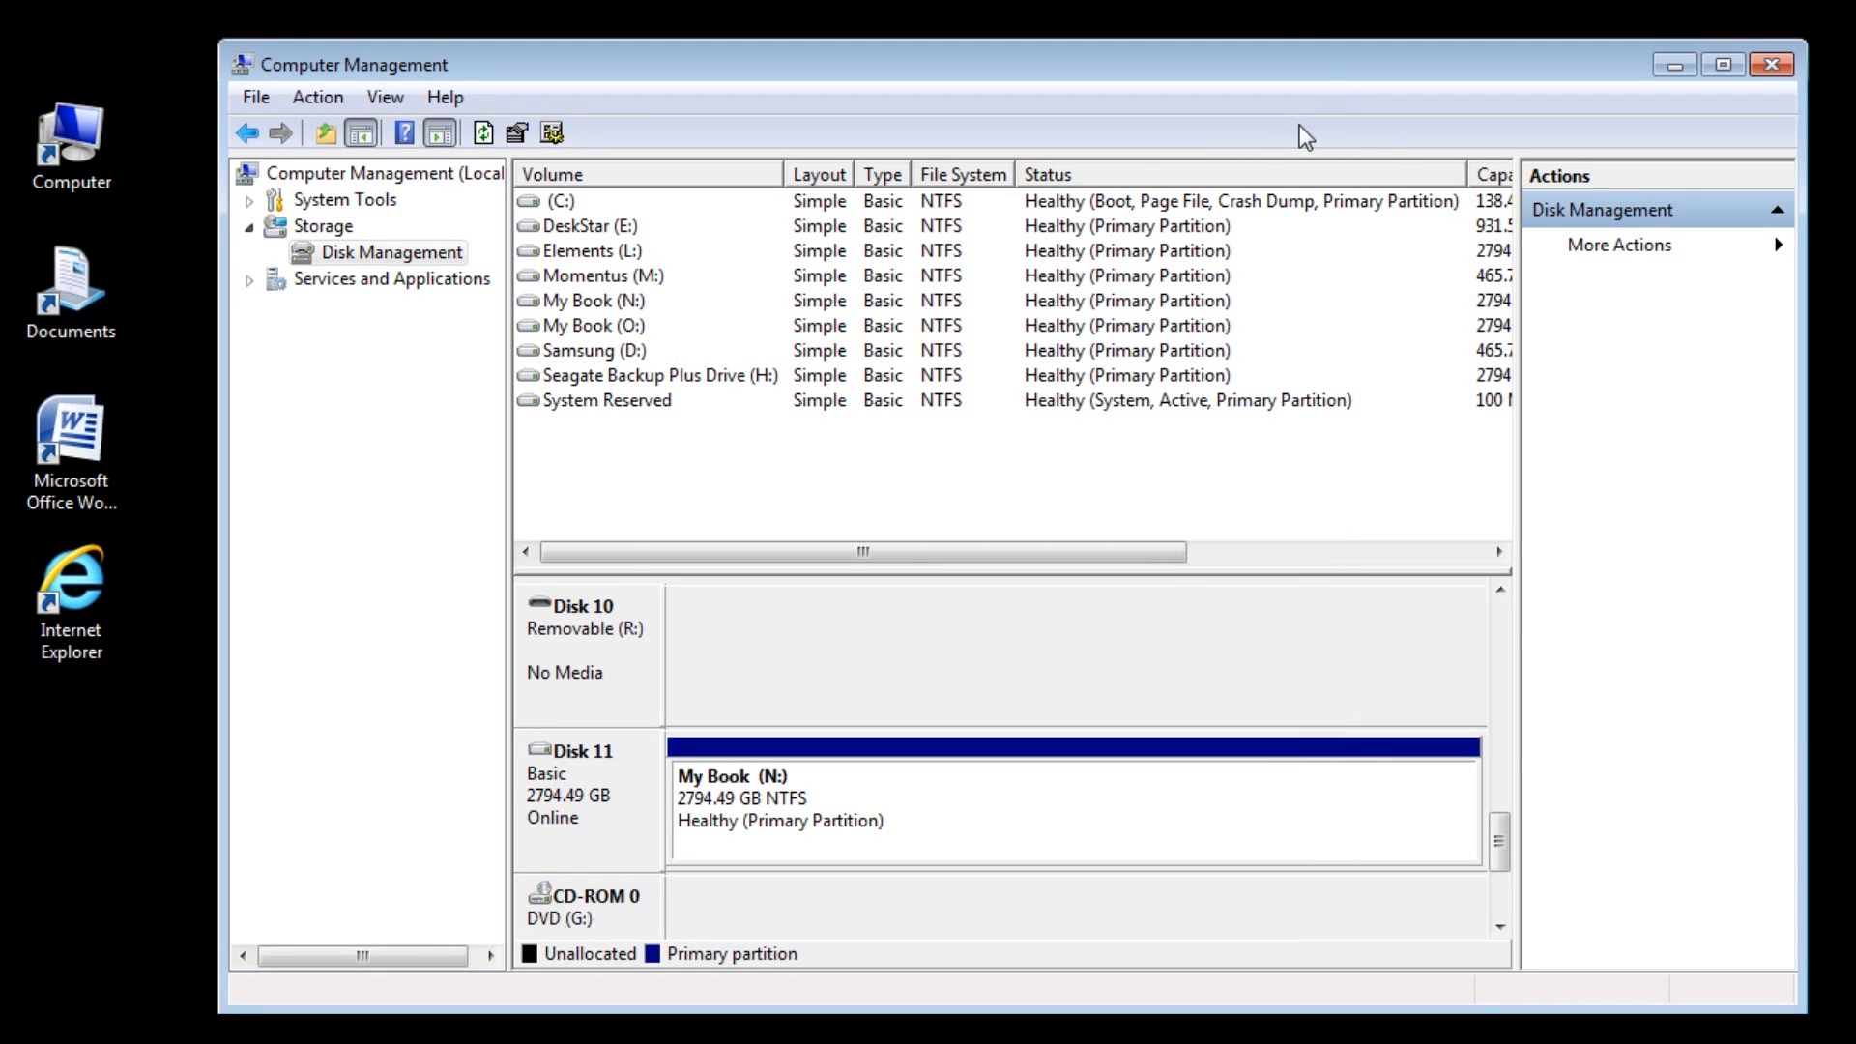
- Verify Disk 11 shows Online in Disk Management, then exit Computer Management
double_click(70, 140)
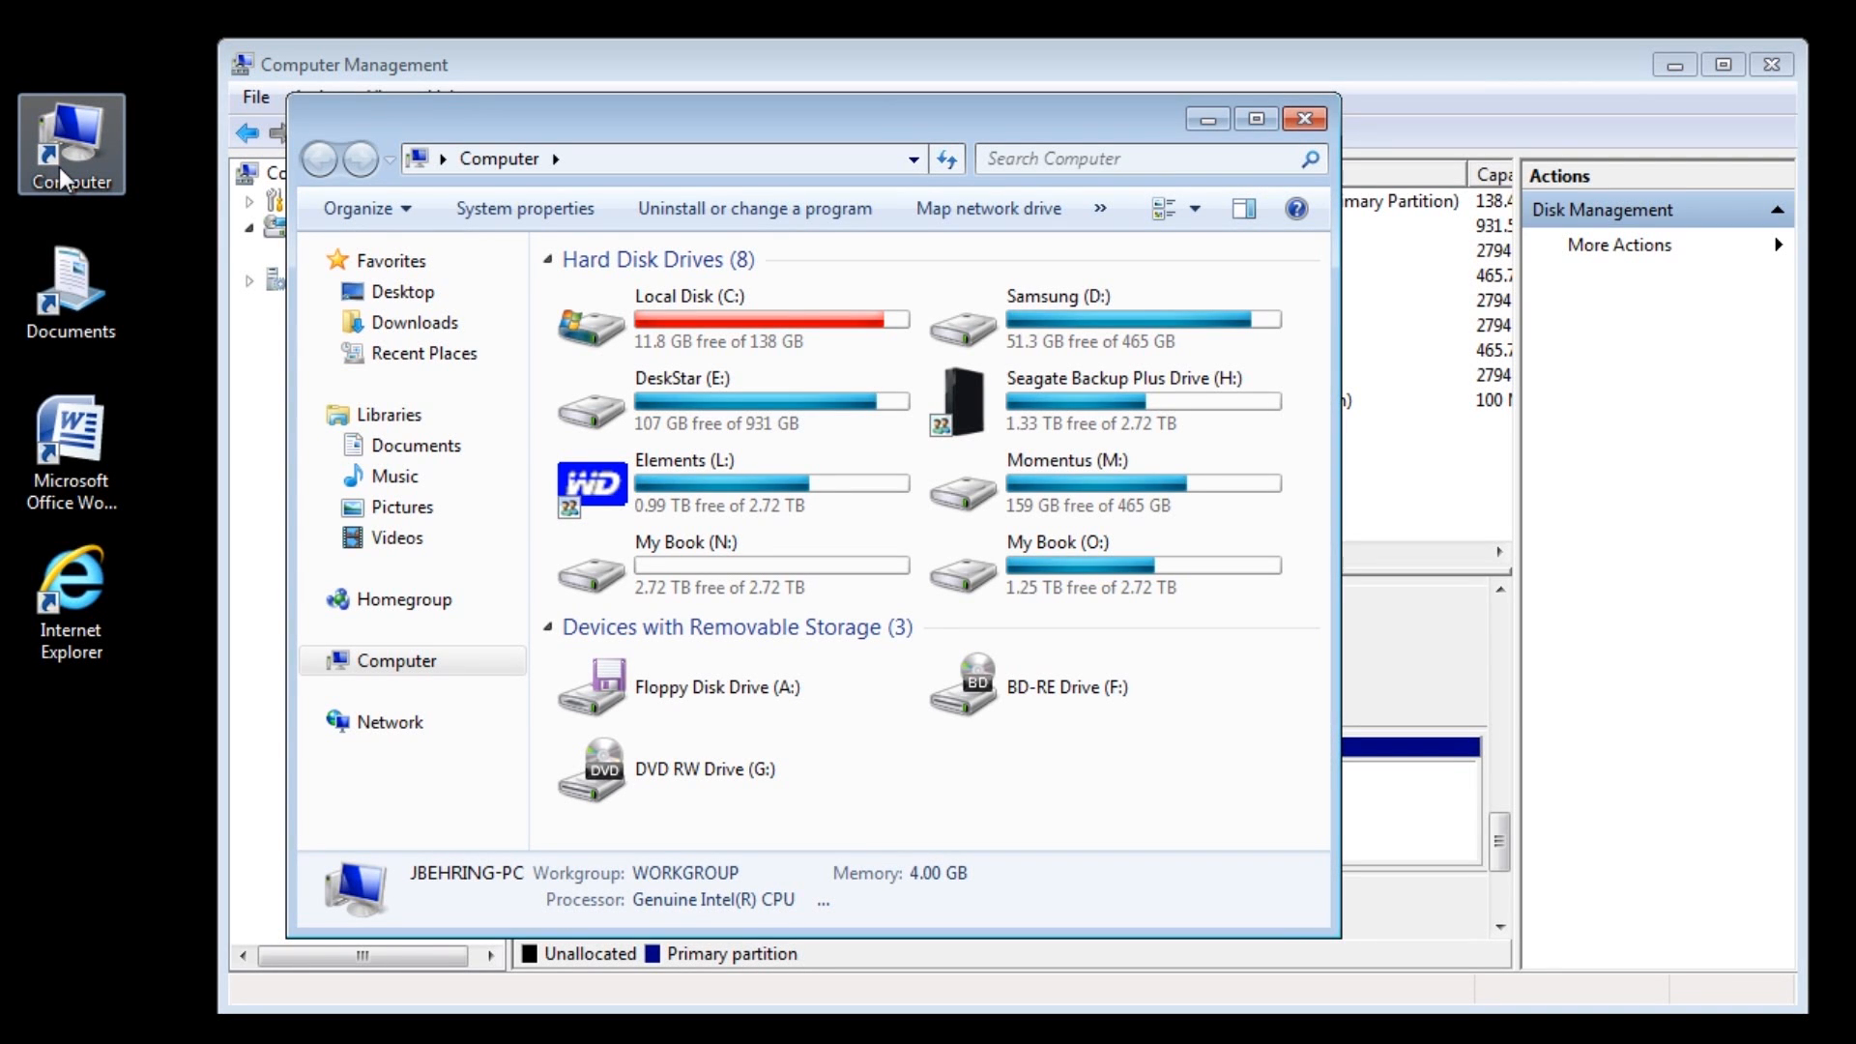
click(1303, 118)
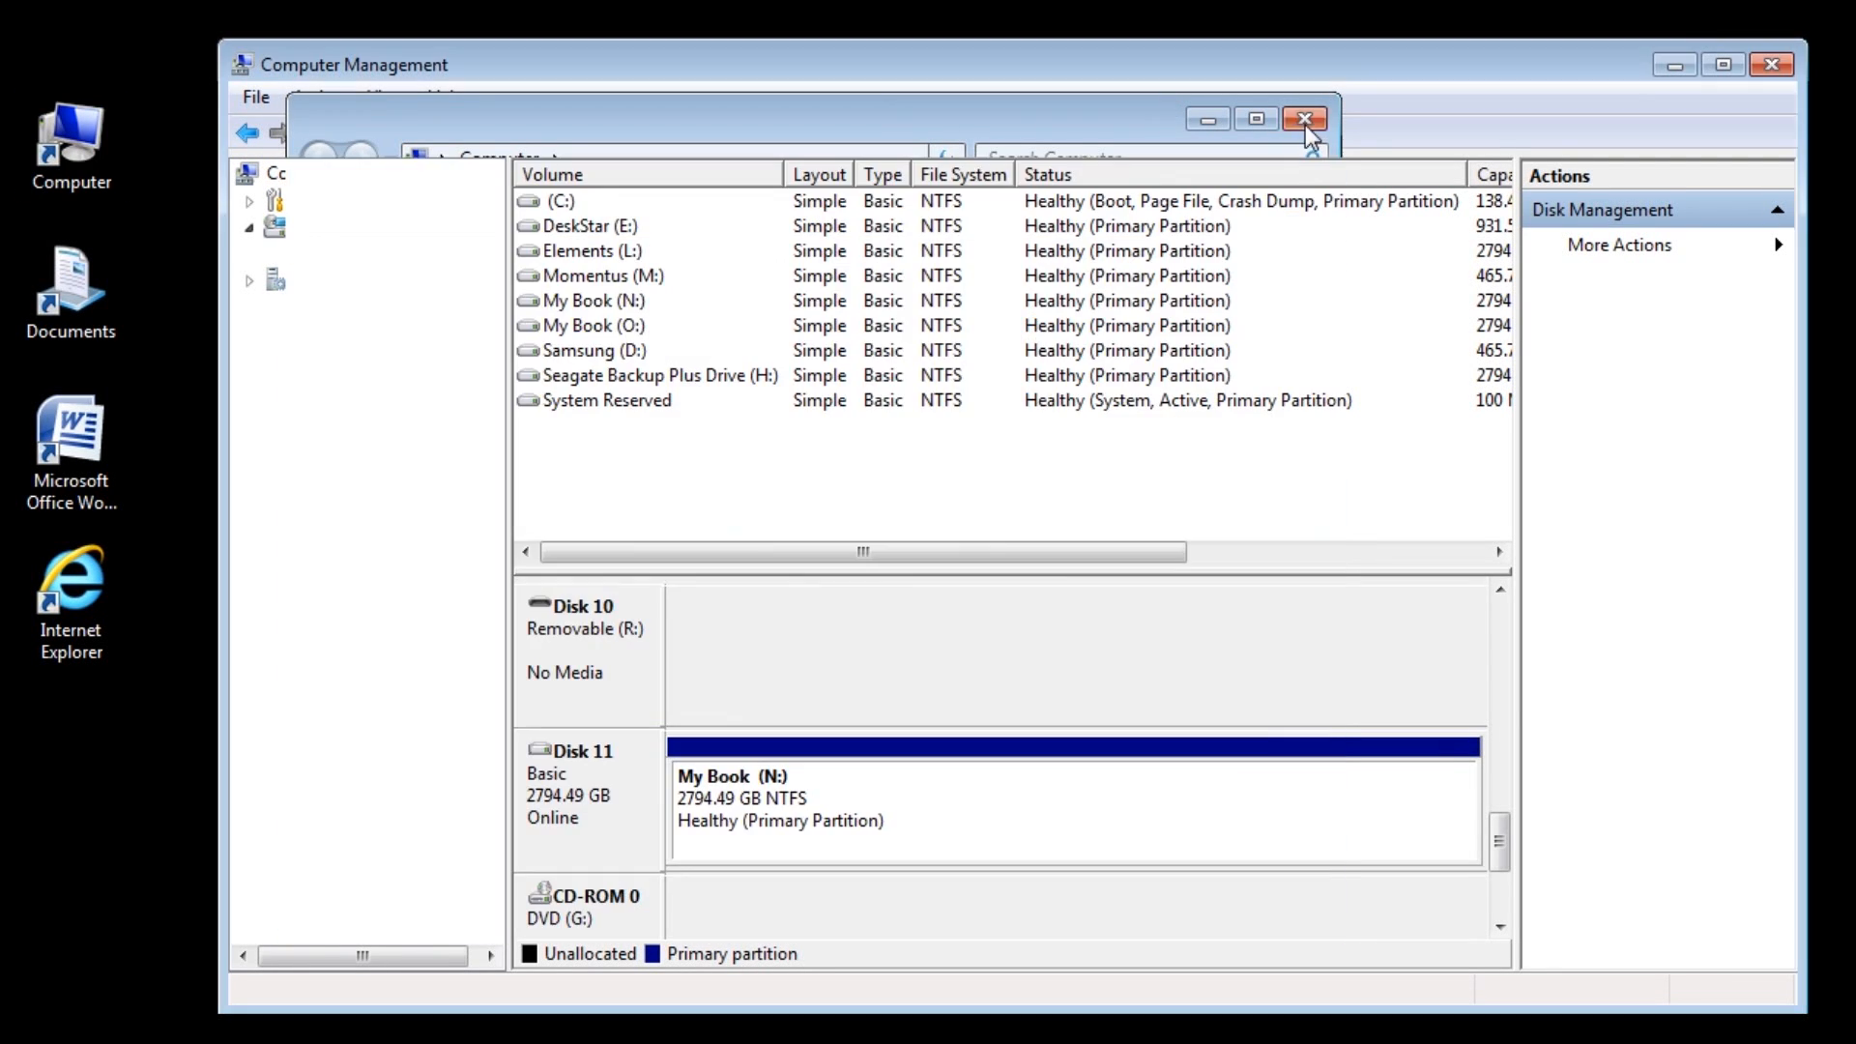
click(1303, 118)
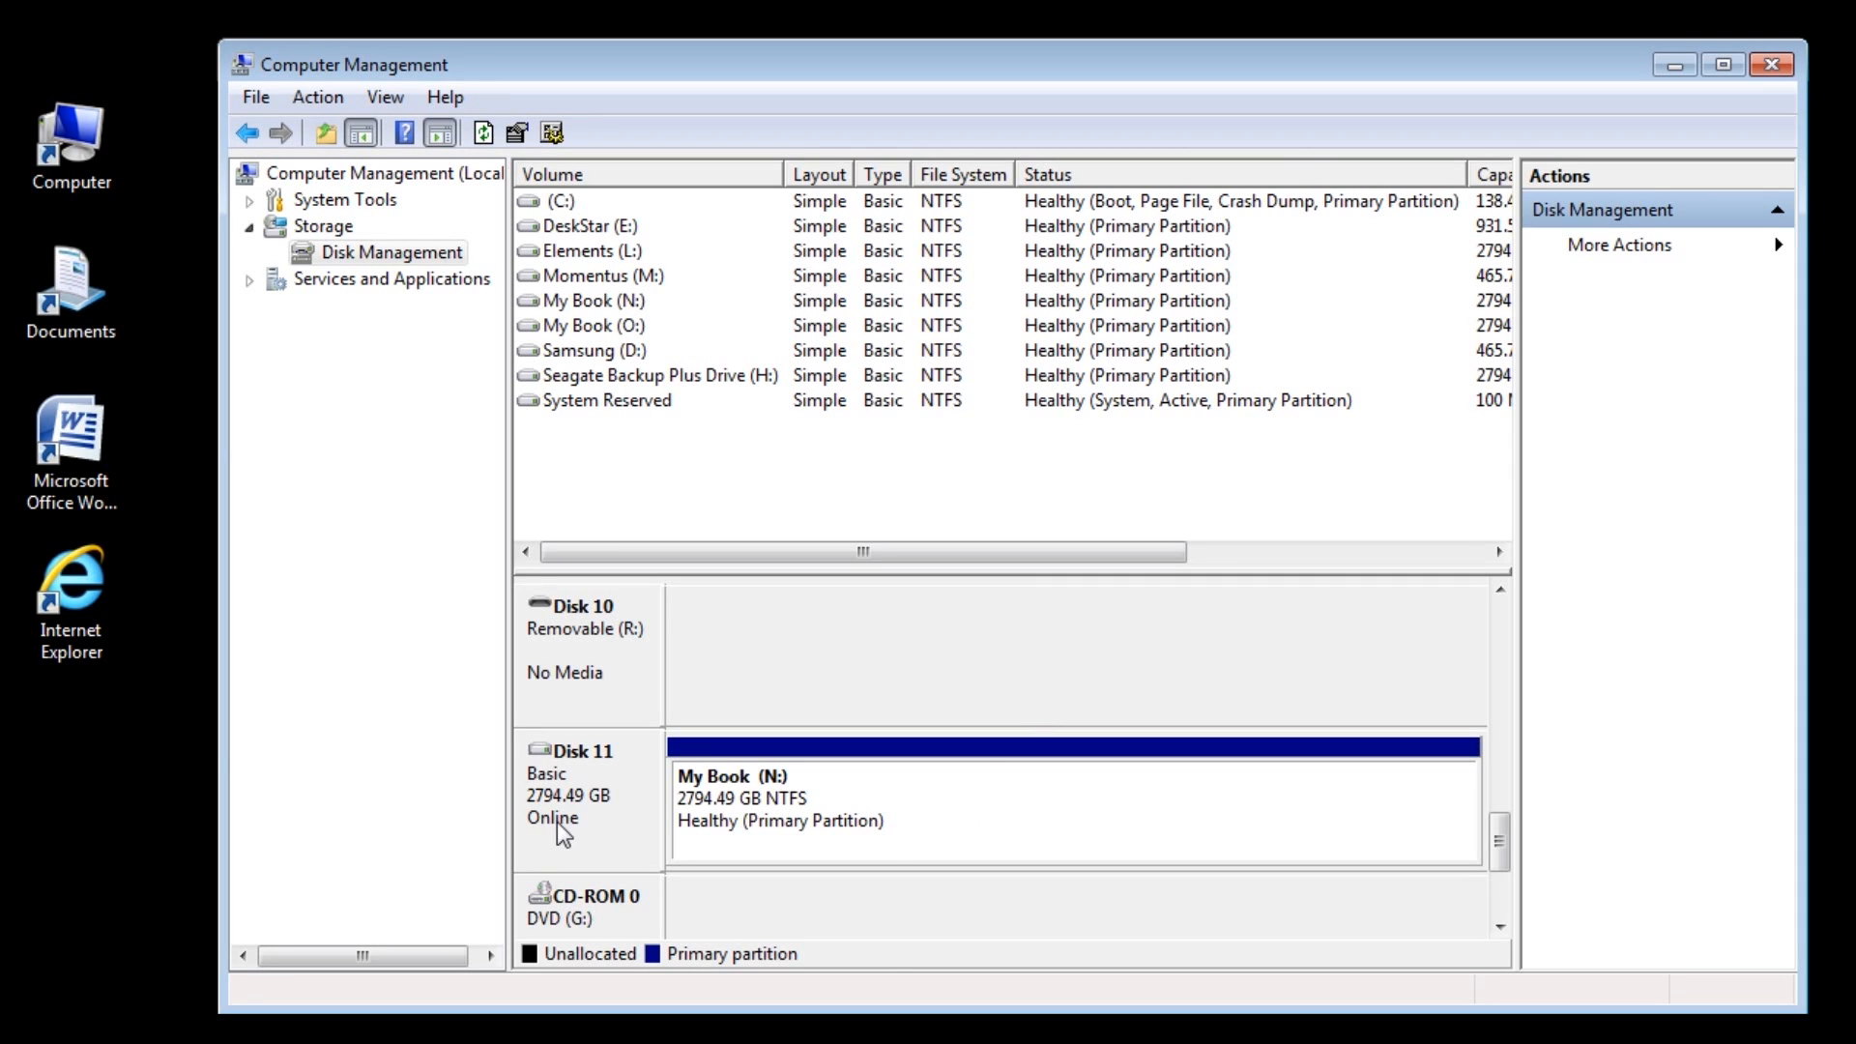
right_click(563, 835)
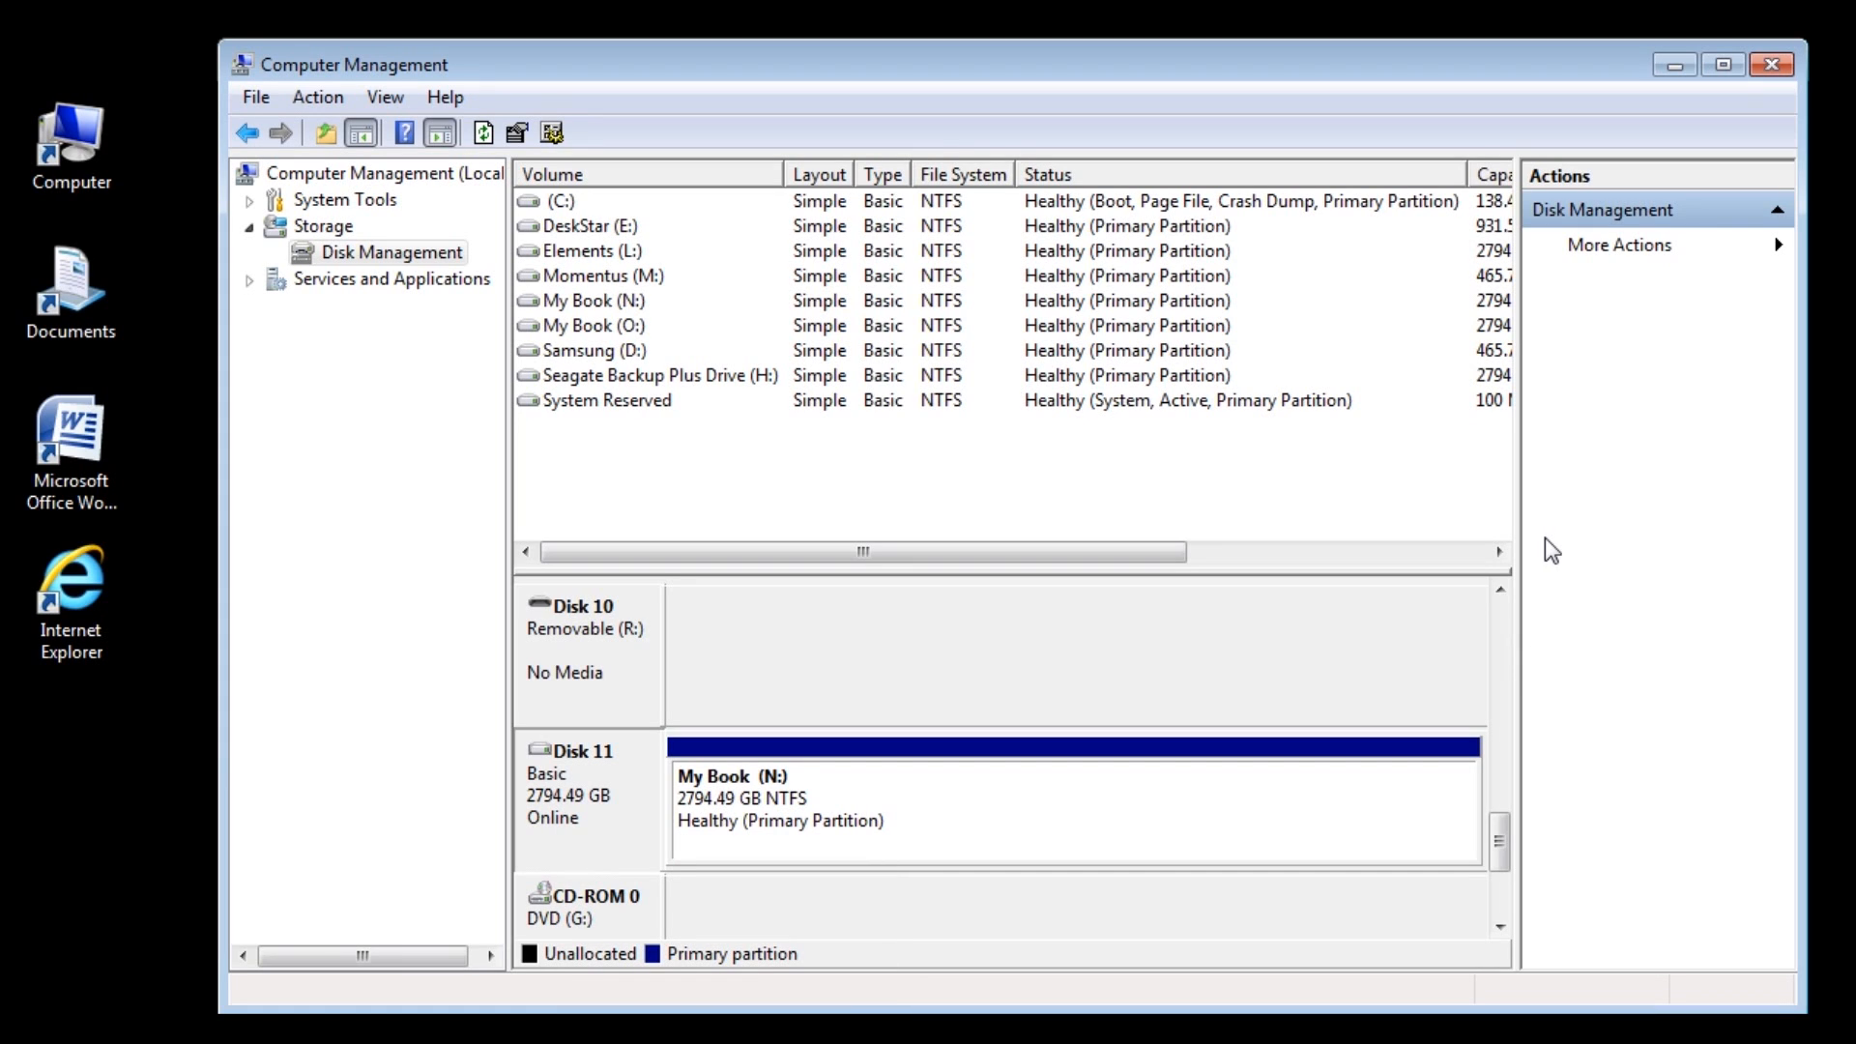
mouse_move(1540, 552)
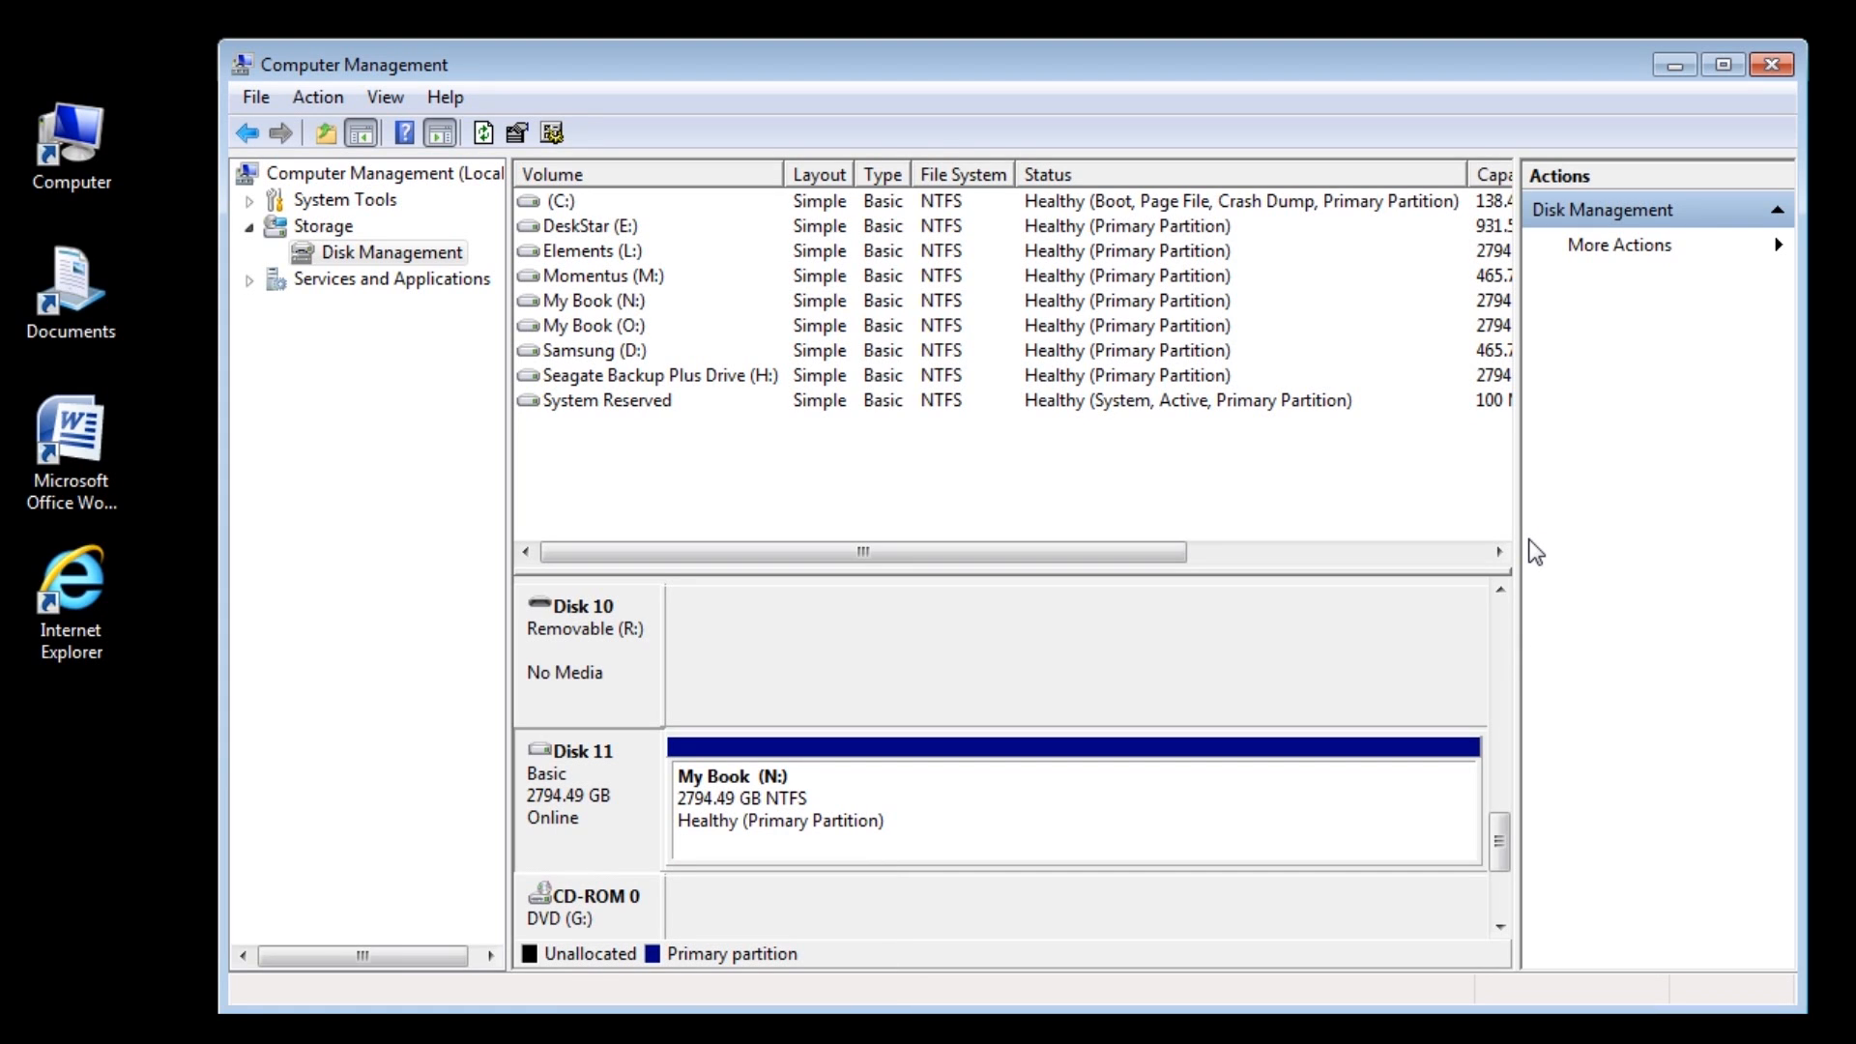
mouse_move(1607, 321)
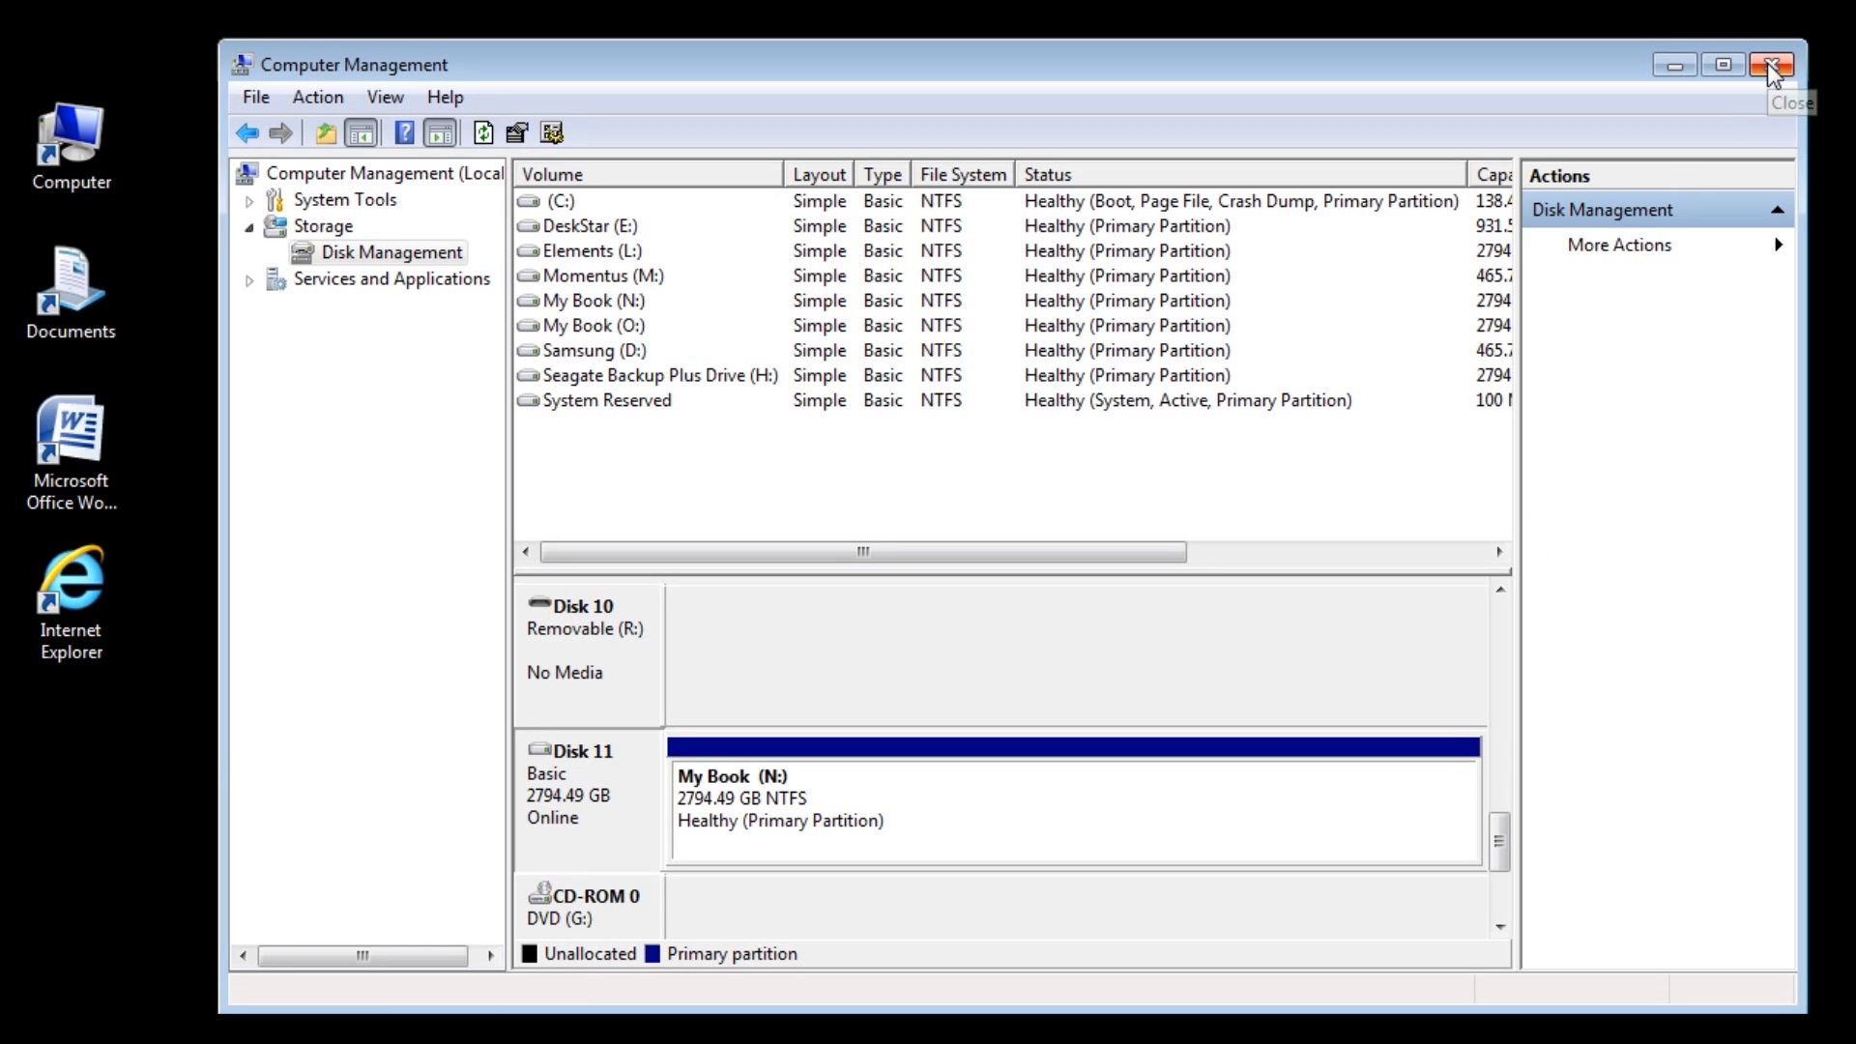
mouse_move(1771, 74)
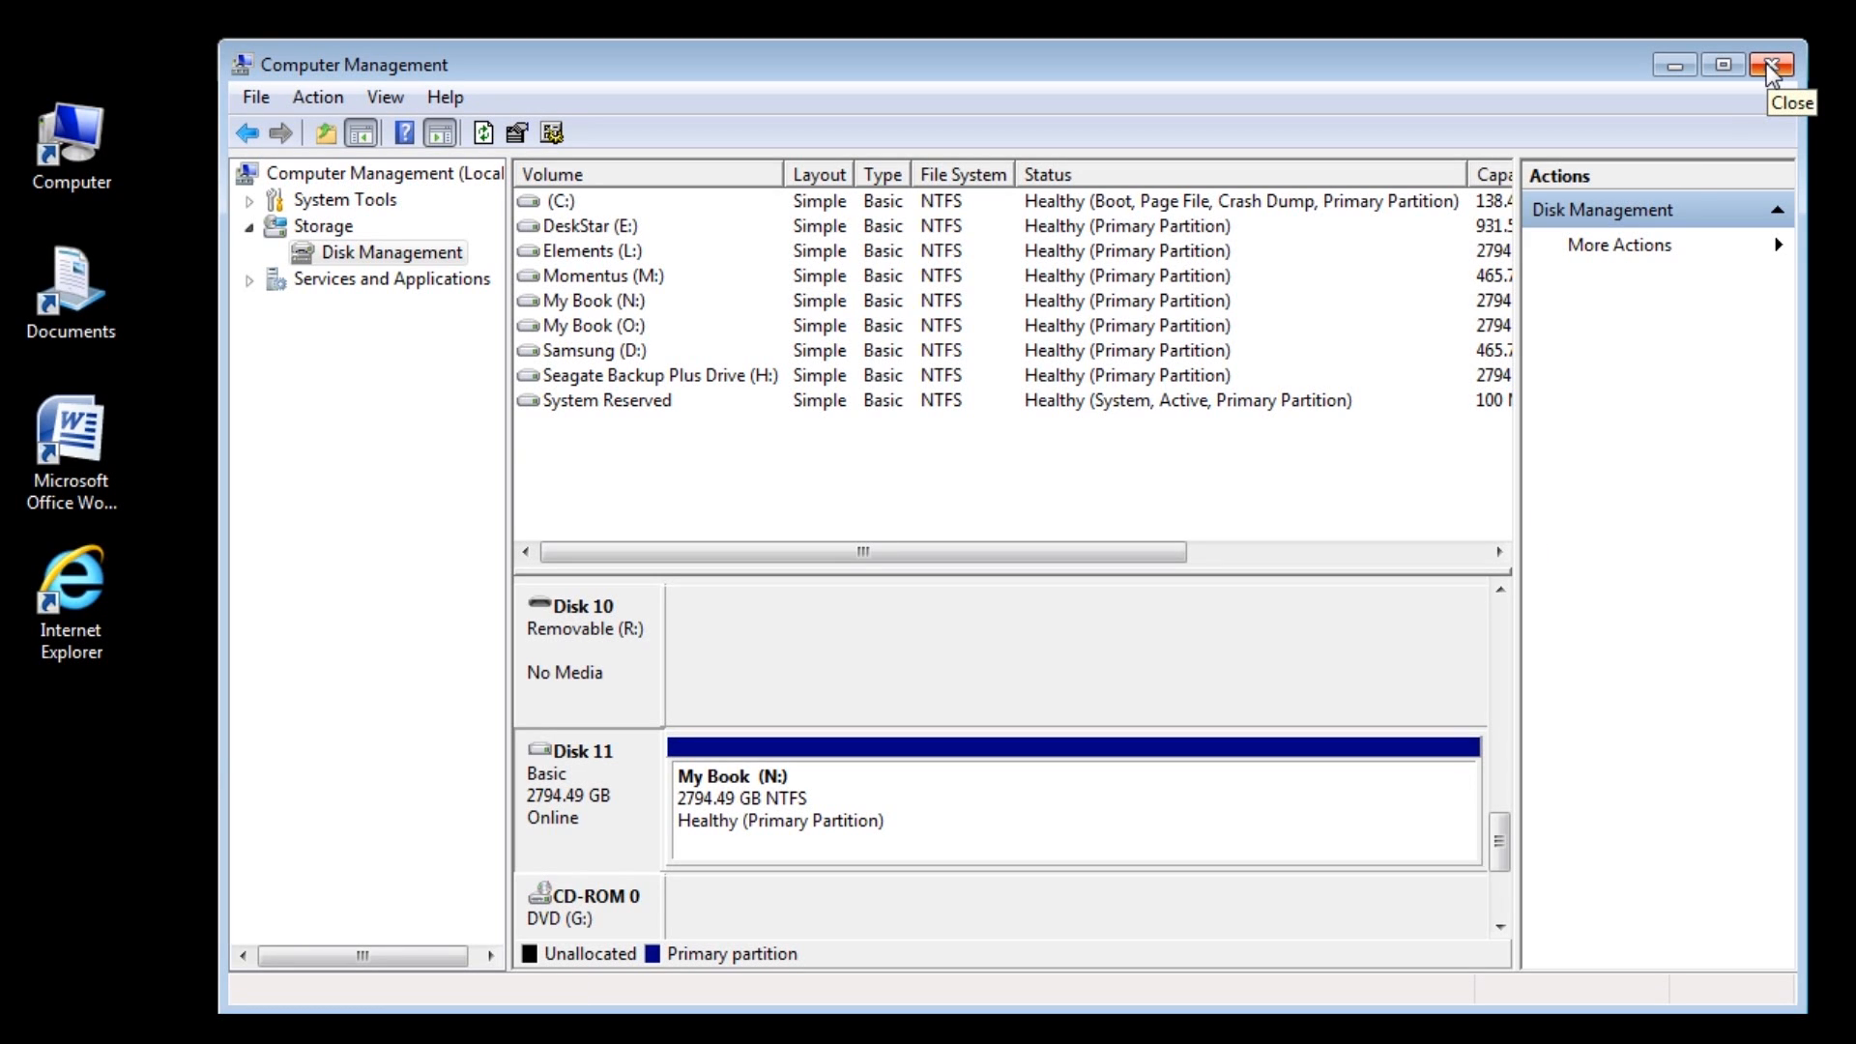
click(1773, 65)
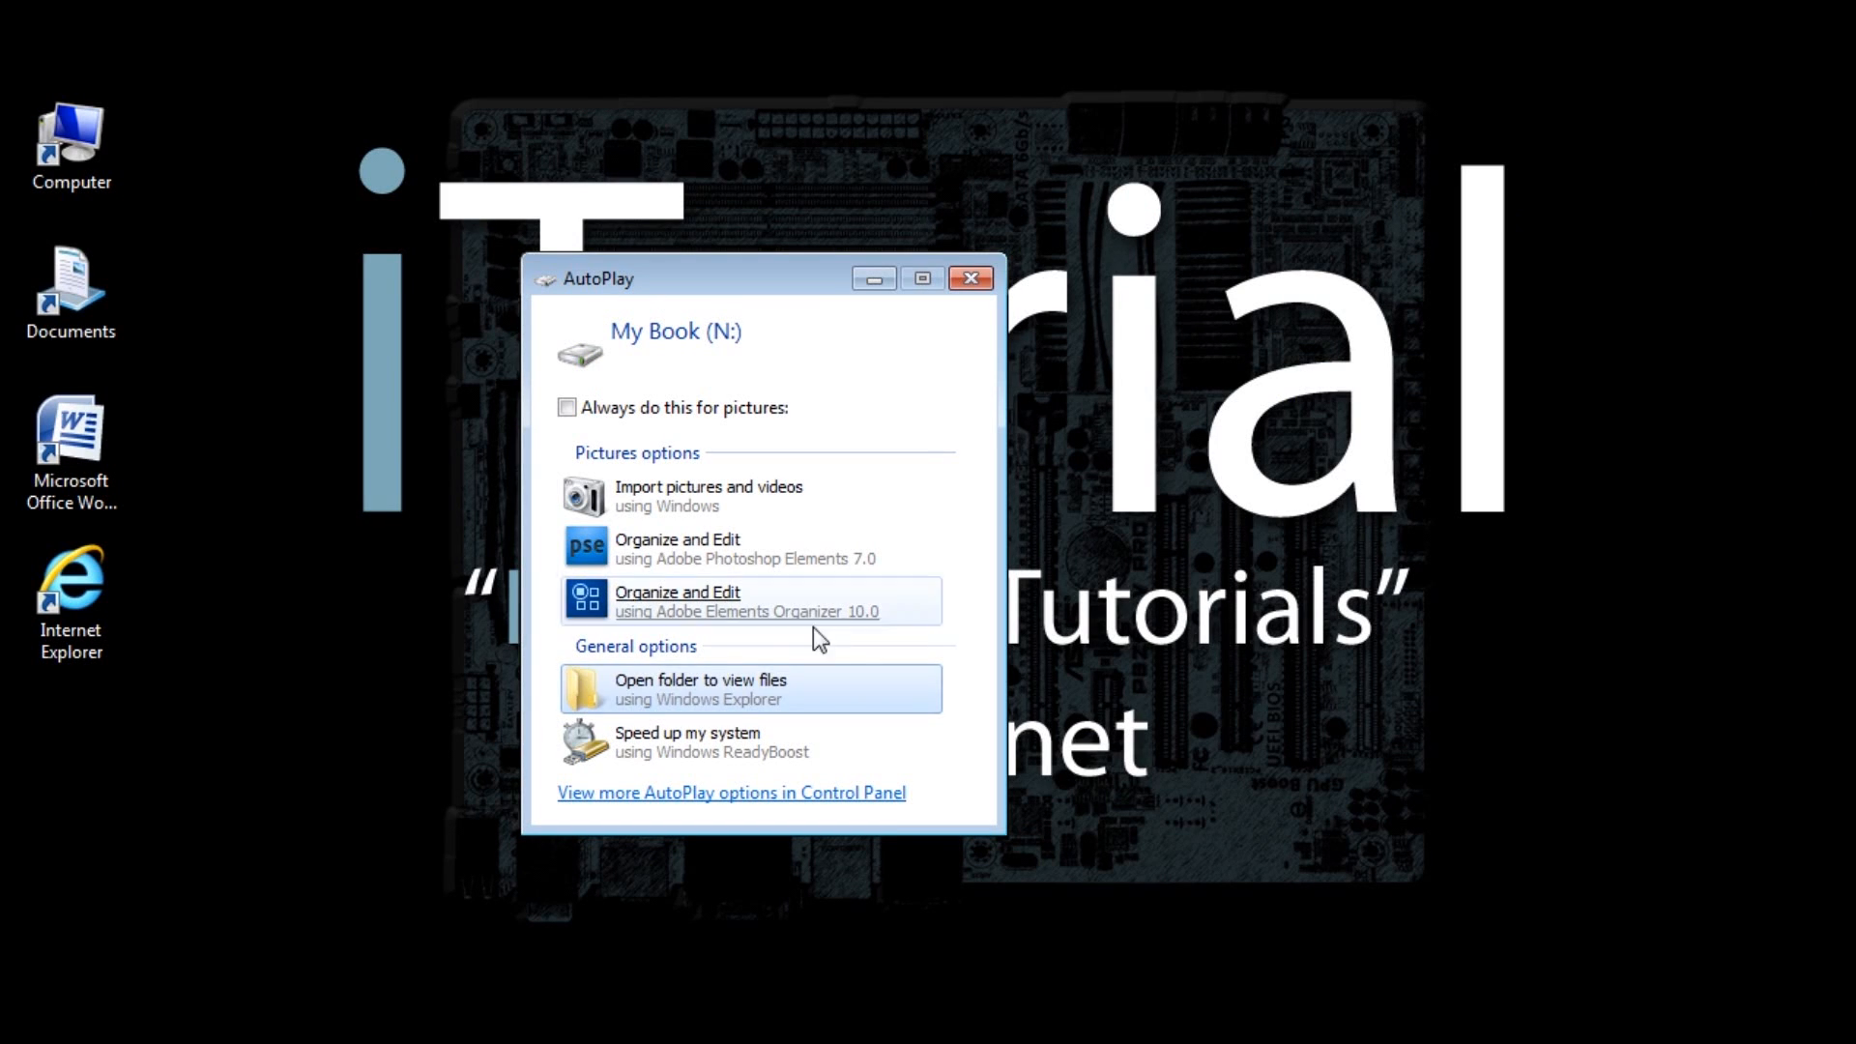
mouse_move(651, 549)
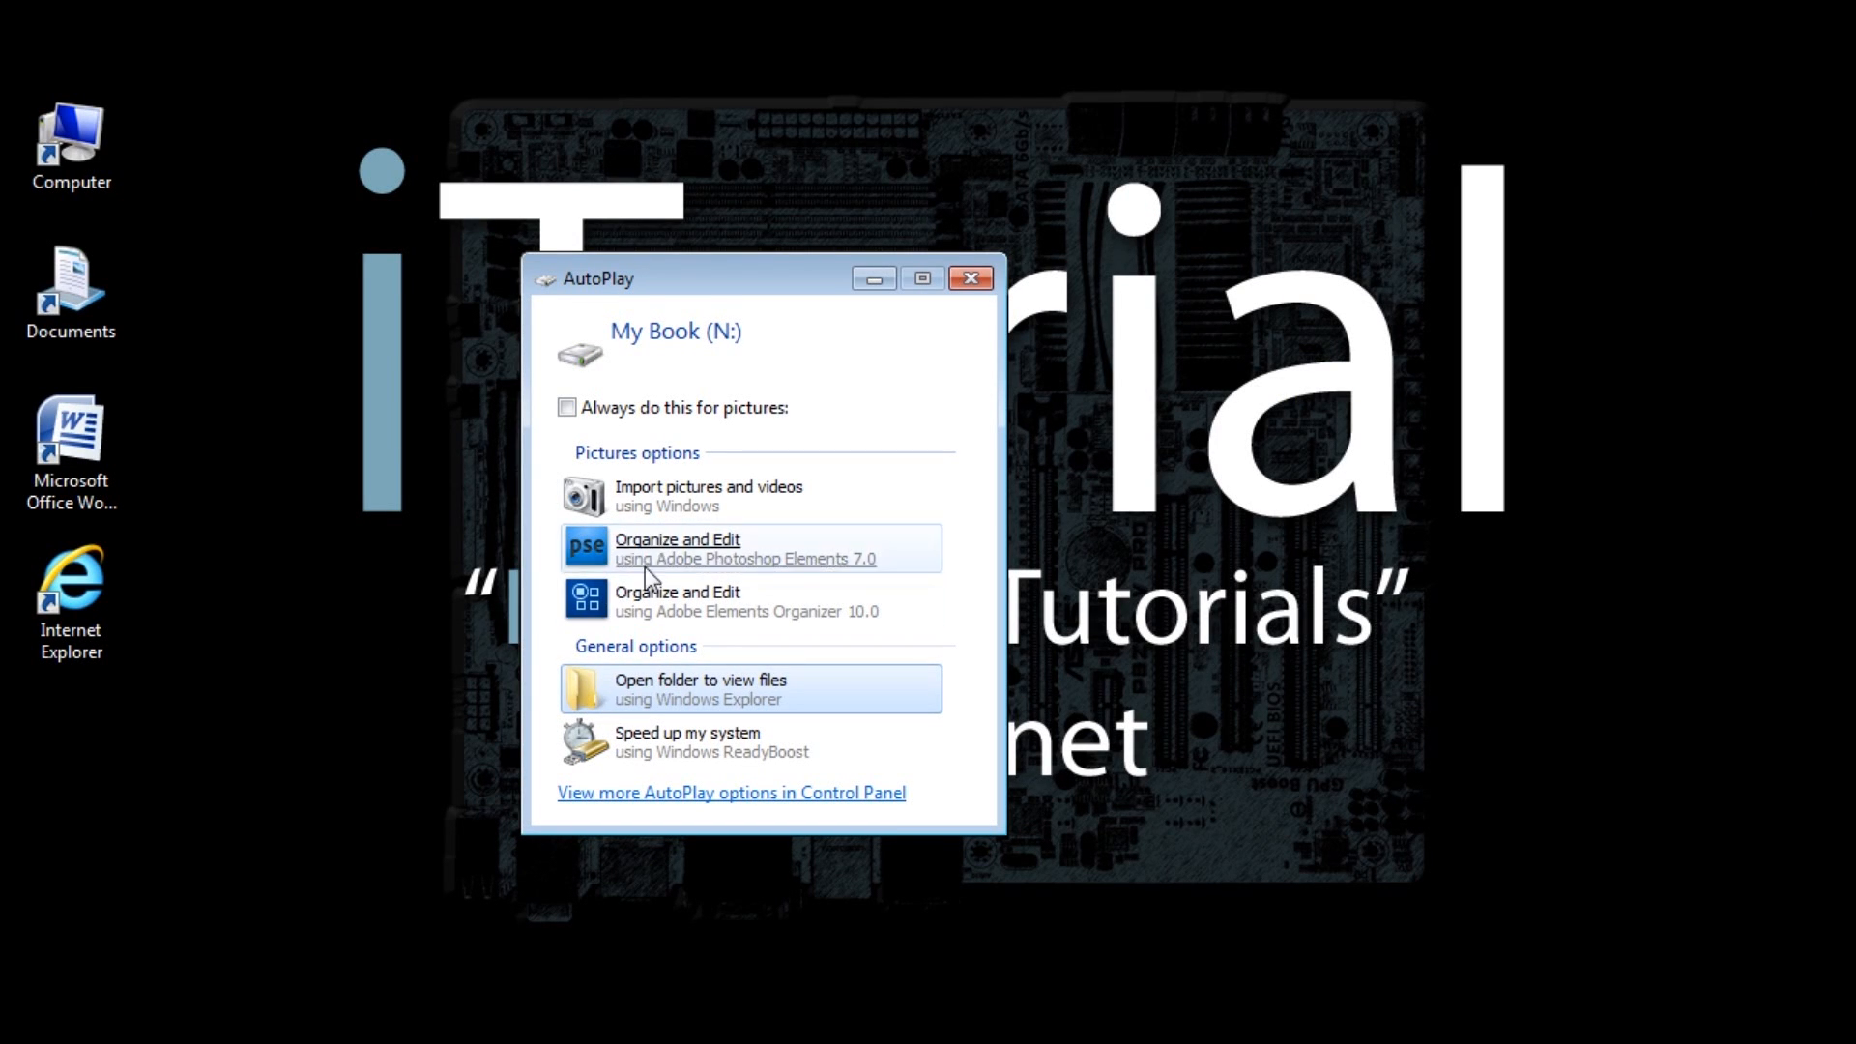
mouse_move(673, 689)
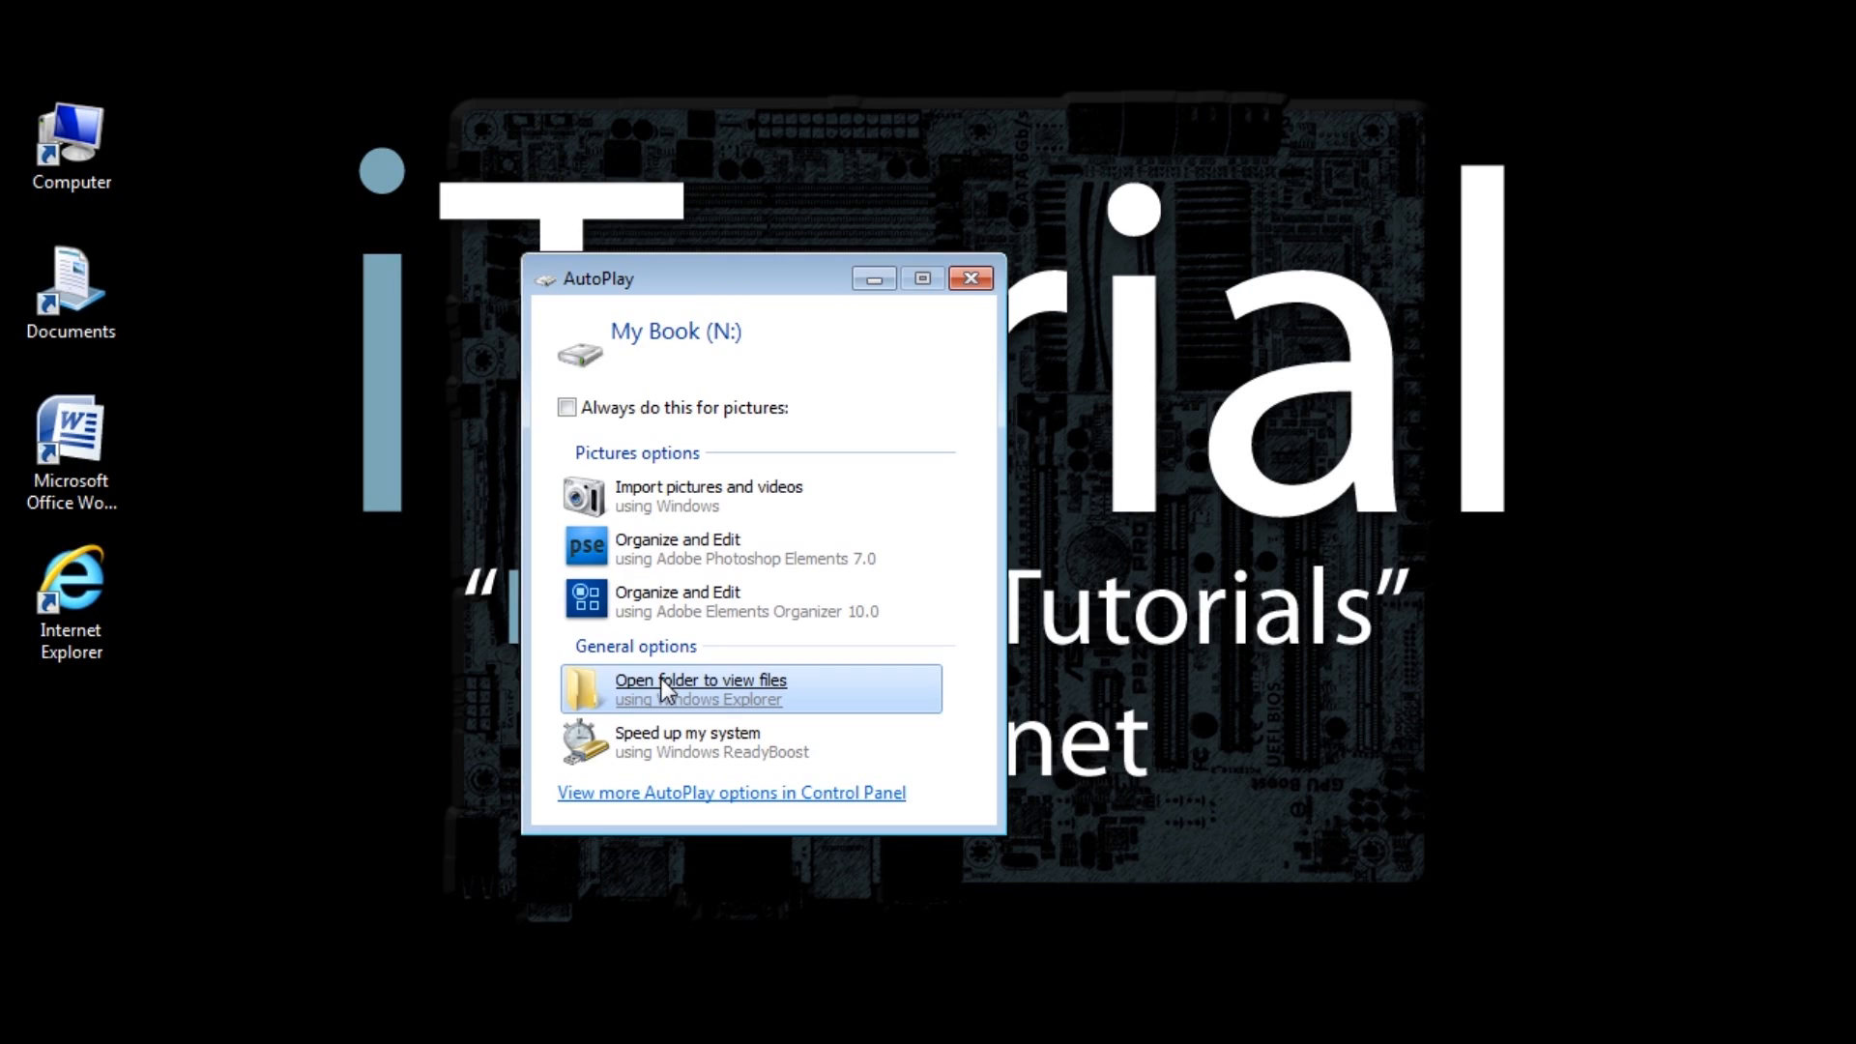
- Choose 'Open folder to view files' in AutoPlay for My Book (N:)
click(700, 690)
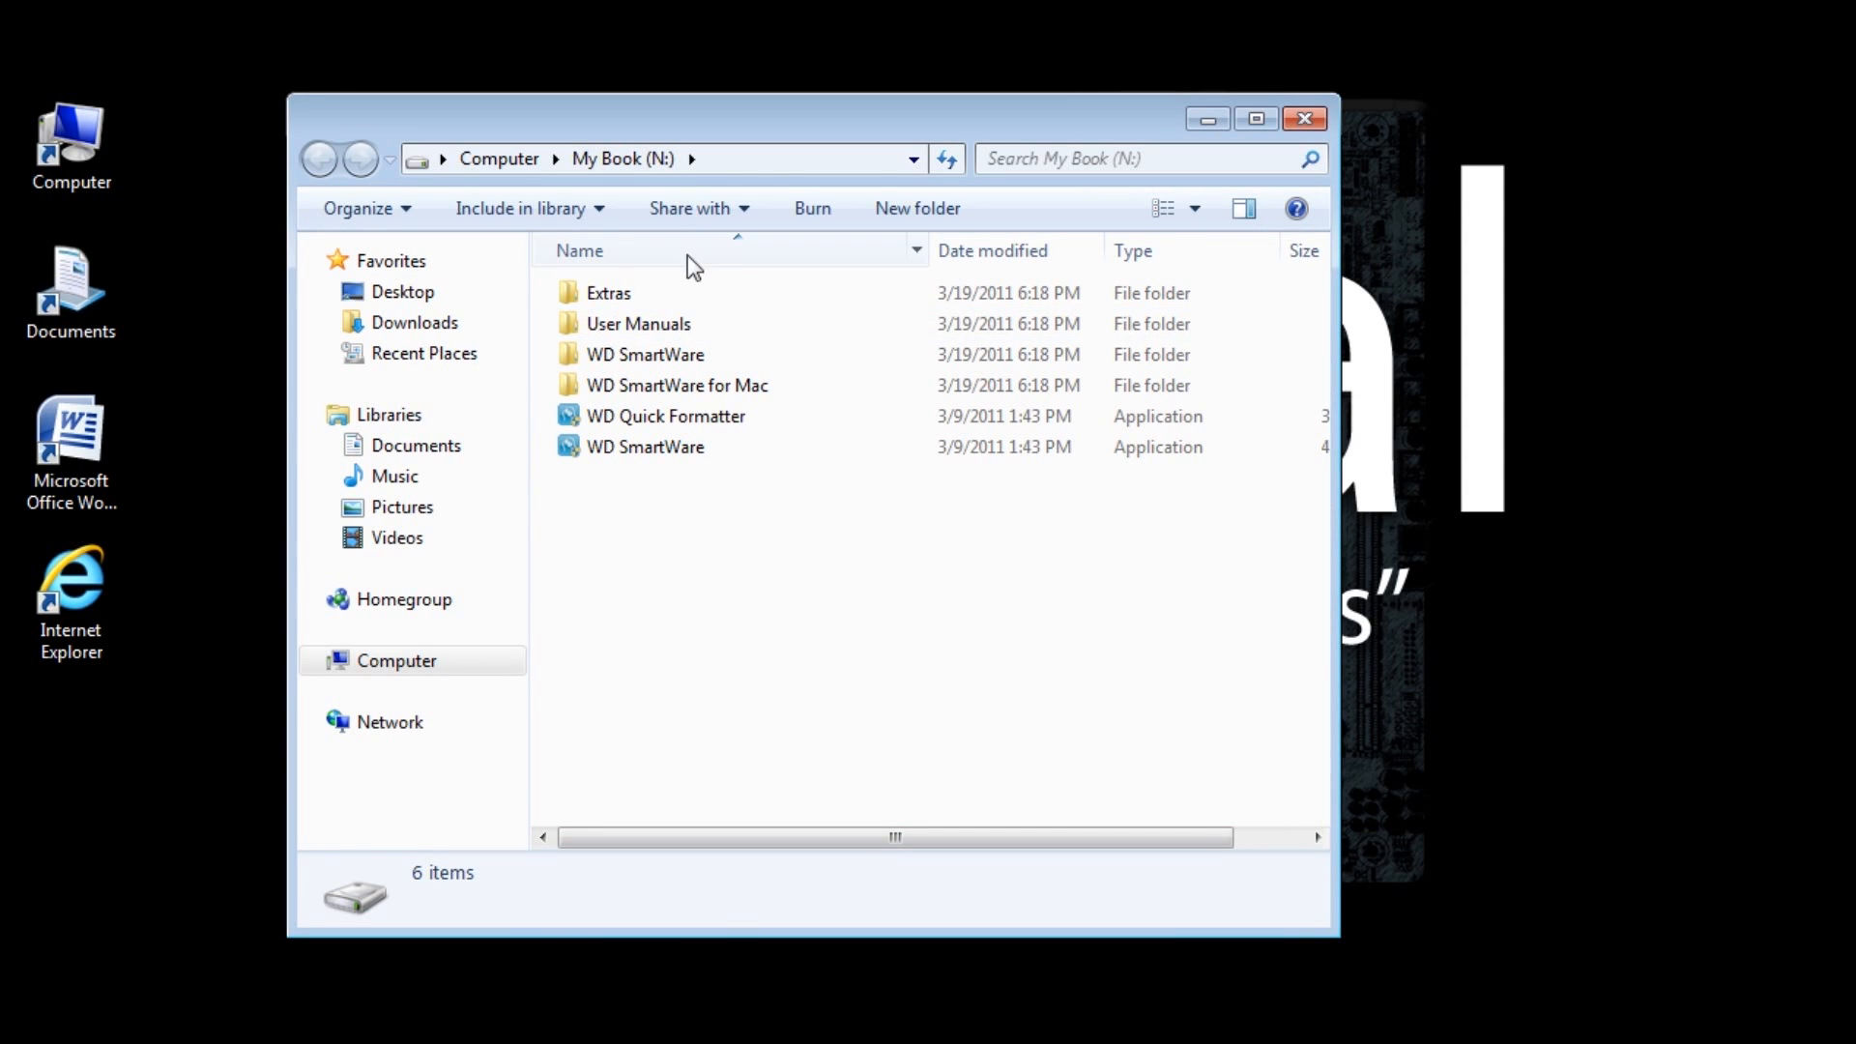